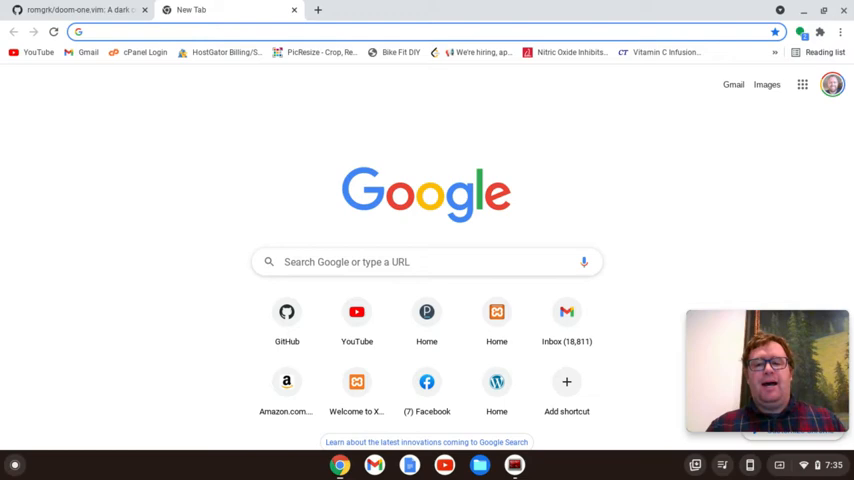
{"action": "mouse_move", "coordinate": [148, 28]}
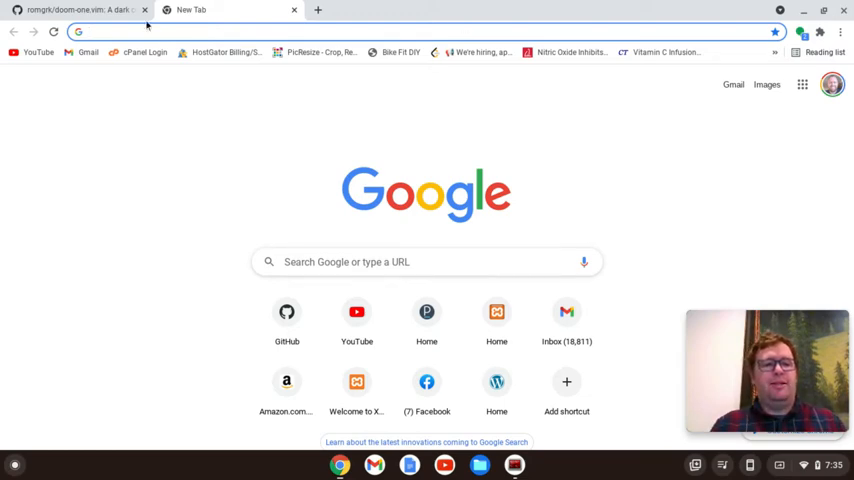
{"action": "mouse_move", "coordinate": [80, 10]}
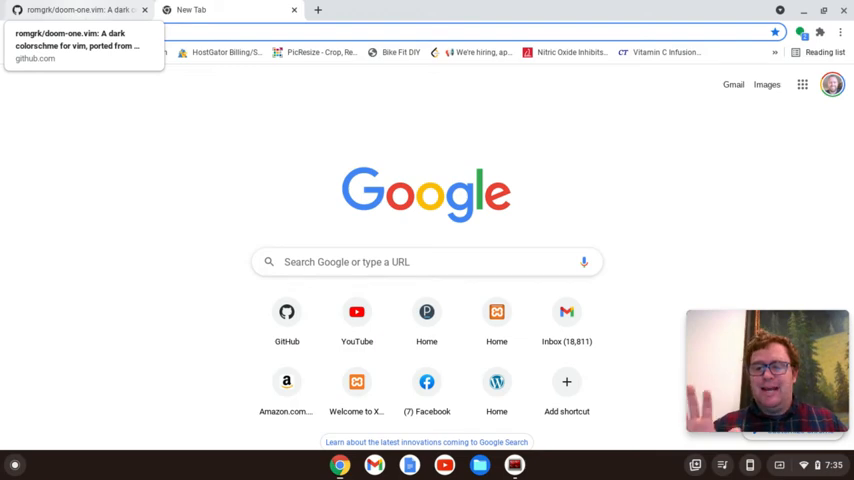
- Search Google for 'heart rate zones by age' and read the five-zone snippet
{"action": "left_click", "coordinate": [76, 10]}
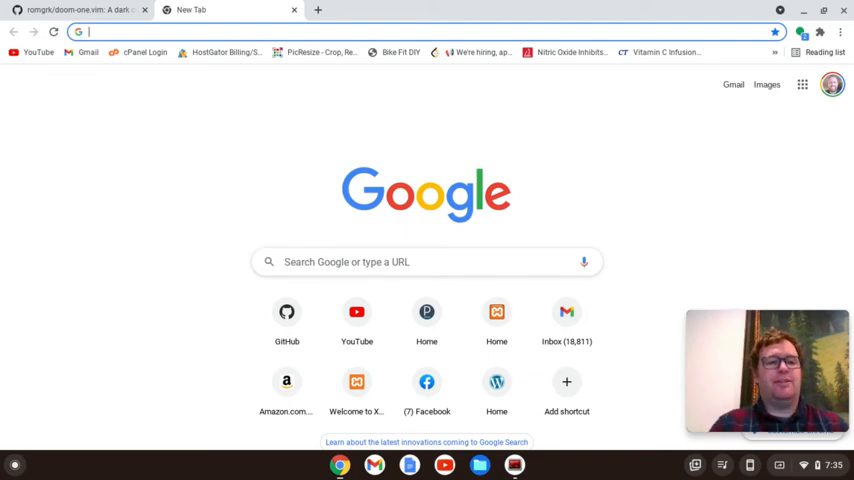
{"action": "type", "text": "heart"}
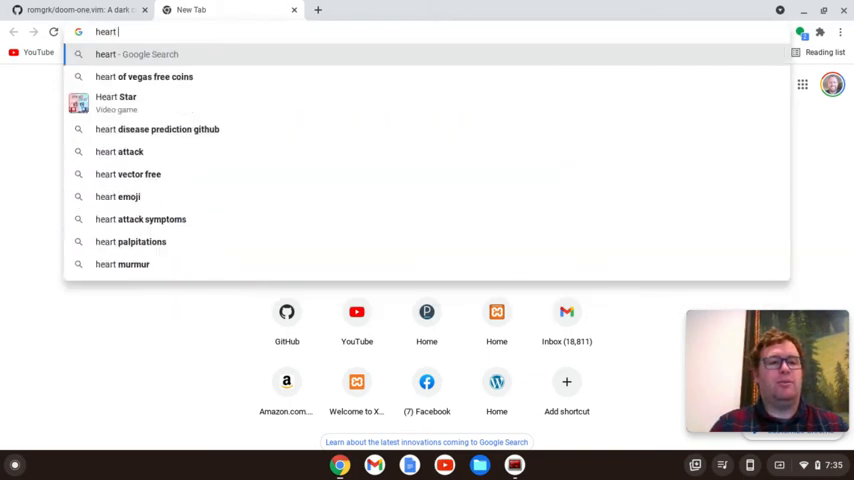
{"action": "type", "text": "rate zones by age"}
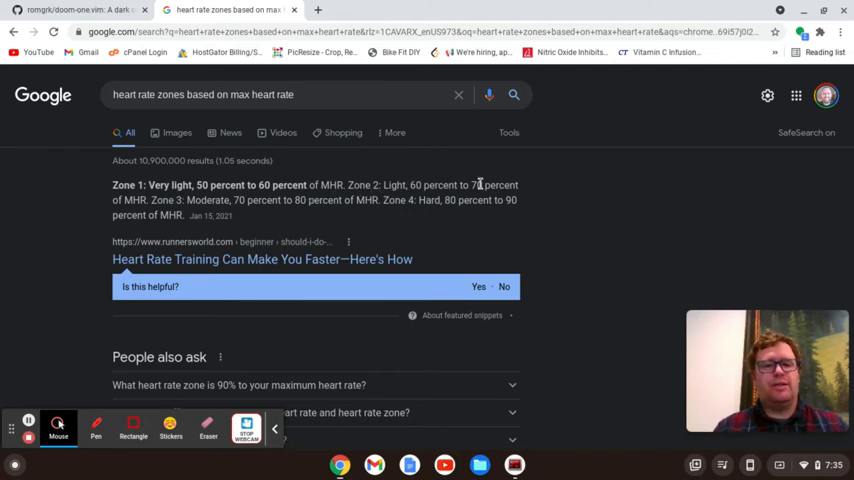
{"action": "mouse_move", "coordinate": [208, 200]}
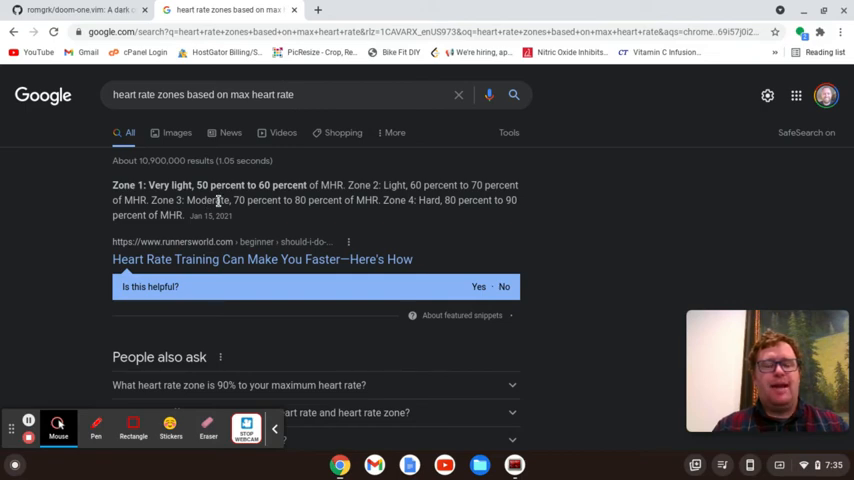
{"action": "mouse_move", "coordinate": [308, 204]}
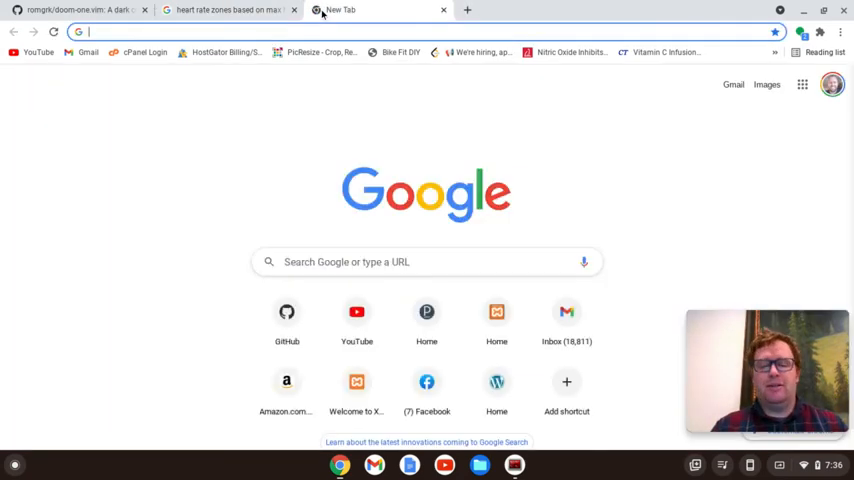
- Search 'max heart rate', then refine the query toward resting heart rate
{"action": "type", "text": "max"}
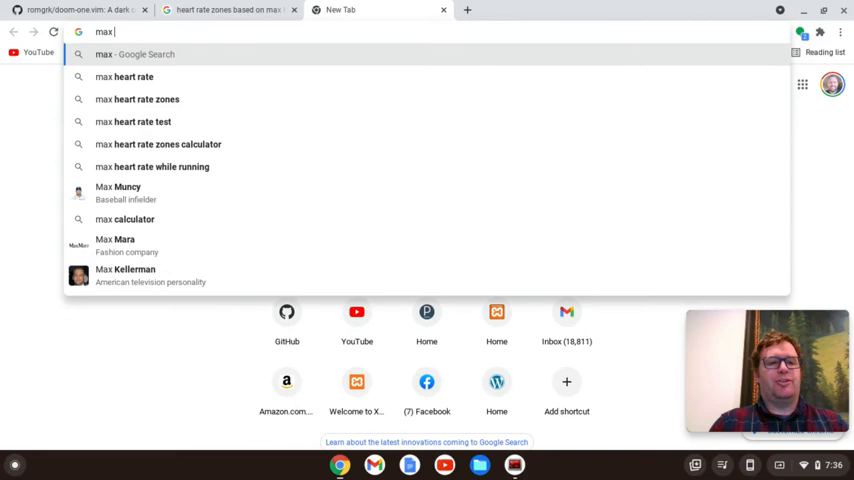
{"action": "type", "text": "heart rate based on age"}
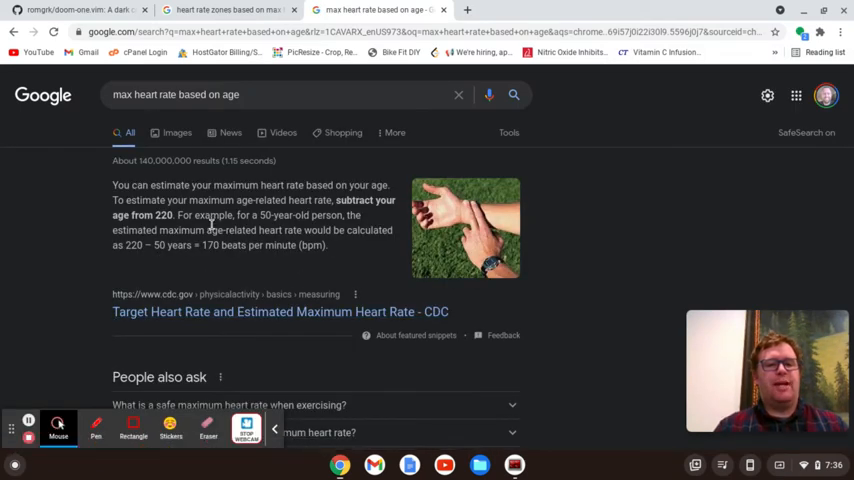
{"action": "left_click", "coordinate": [488, 10]}
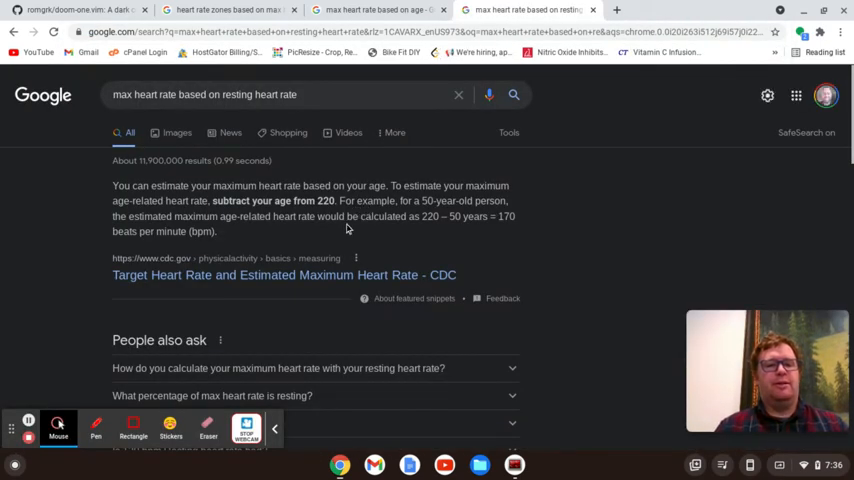
{"action": "mouse_move", "coordinate": [420, 230]}
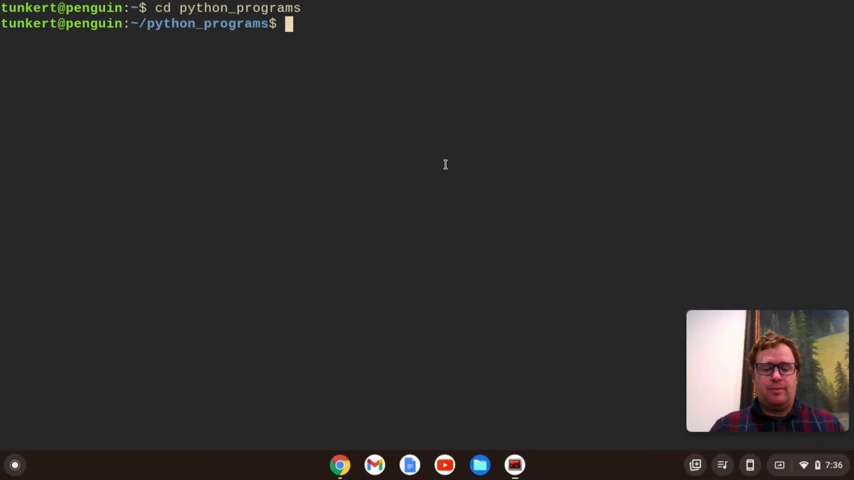
- Run vim heart_rate_zones_yt.py to create the new script in python_programs
{"action": "type", "text": "vim"}
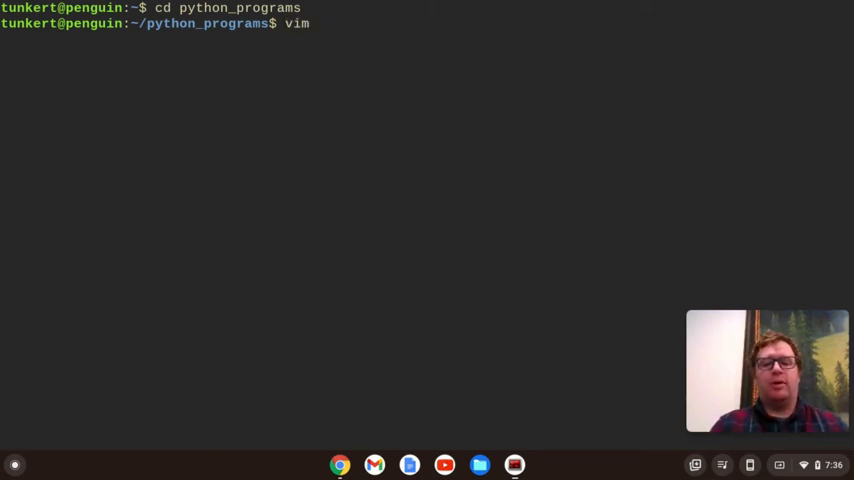
{"action": "type", "text": "heart_rate"}
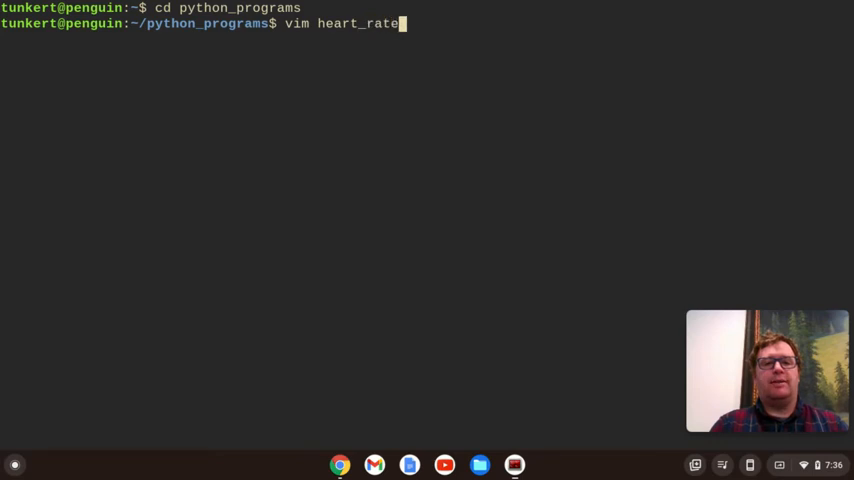
{"action": "type", "text": "_zones"}
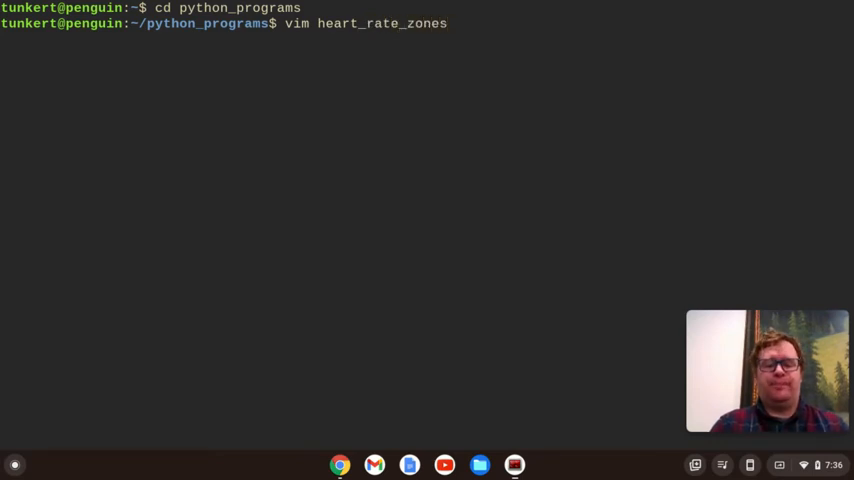
{"action": "type", "text": "_yt.py"}
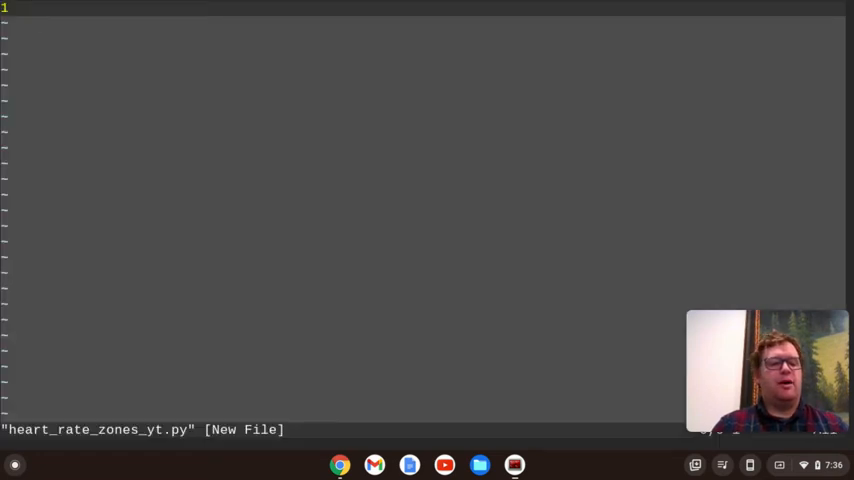
- Switch to the doom-one colour scheme and declare class HeartRateZones
{"action": "type", "text": ":colo doo"}
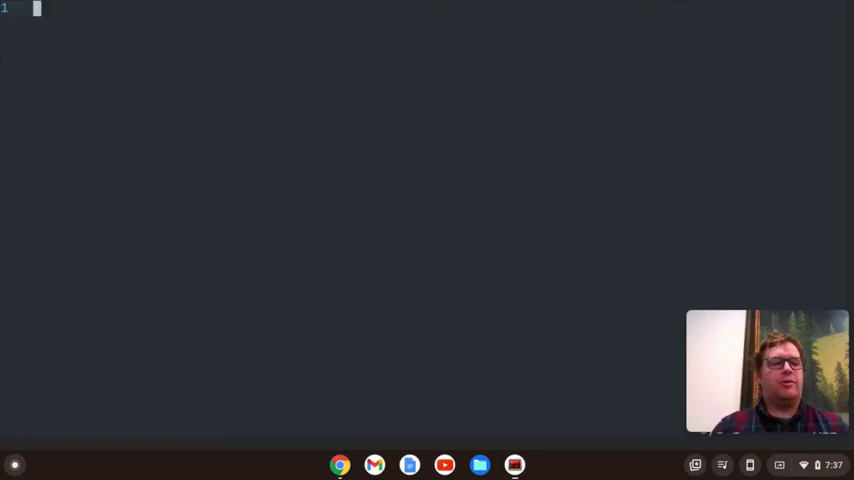
{"action": "type", "text": "class"}
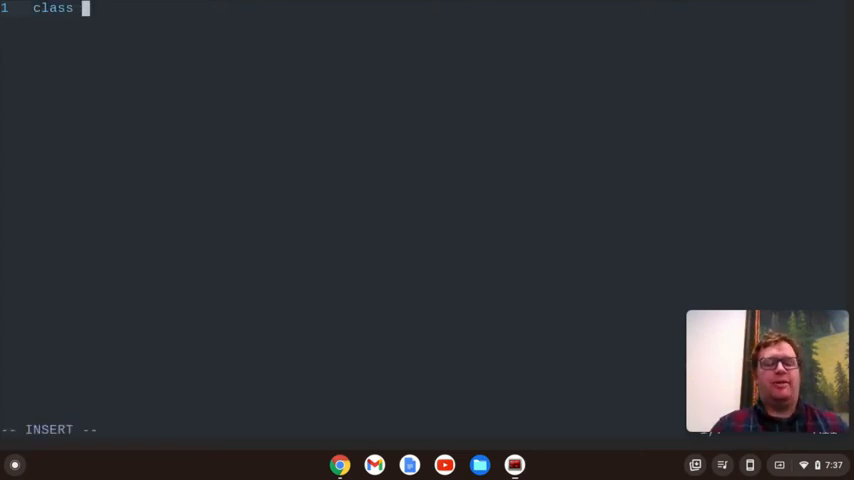
{"action": "type", "text": "H"}
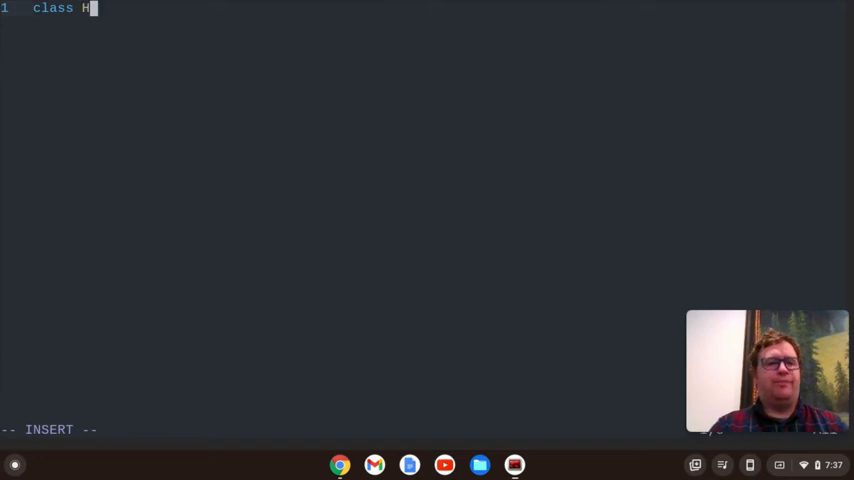
{"action": "type", "text": "eartRate"}
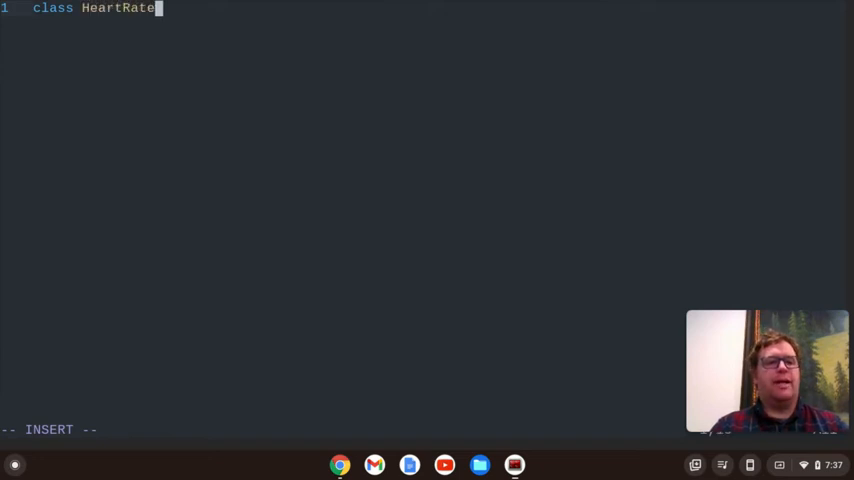
{"action": "type", "text": "Zones:"}
{"action": "type", "text": "def __"}
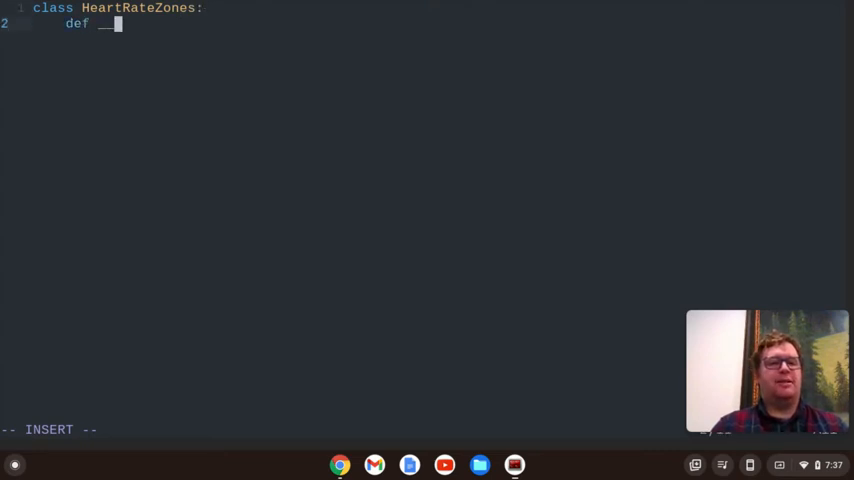
- Write __init__(self, age) storing self.age = age, then begin the next method
{"action": "type", "text": "init__"}
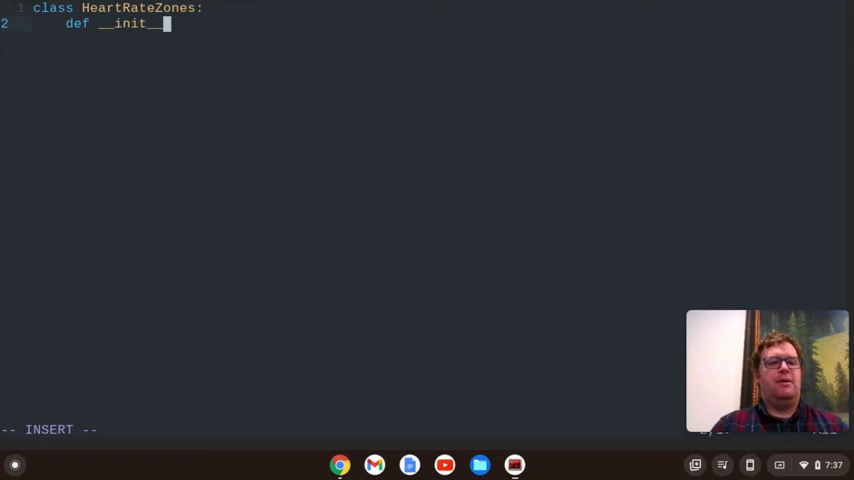
{"action": "type", "text": "(self,"}
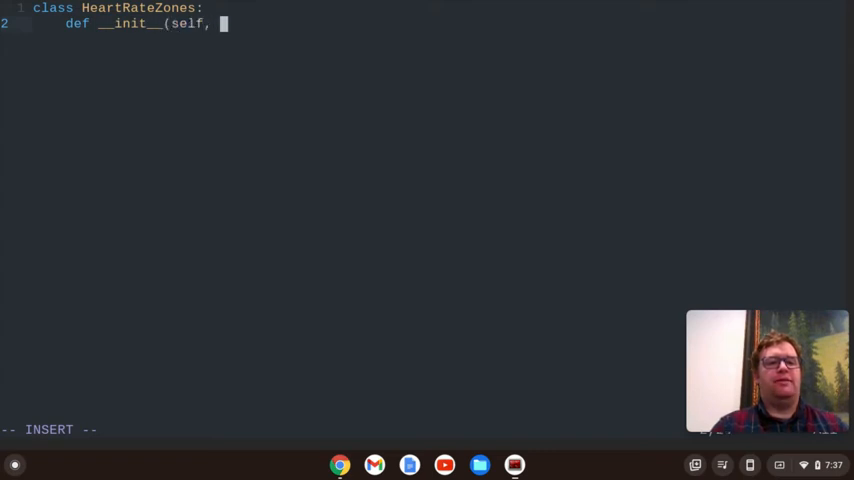
{"action": "type", "text": "a"}
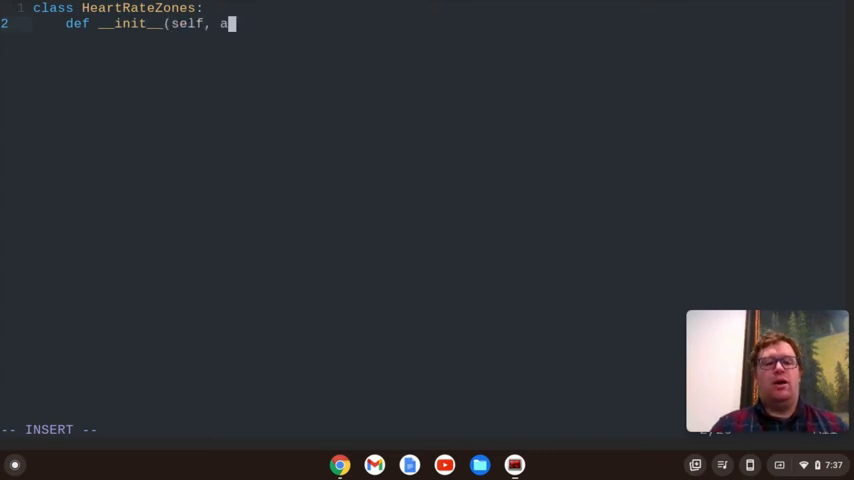
{"action": "type", "text": "ge):"}
{"action": "type", "text": "sel"}
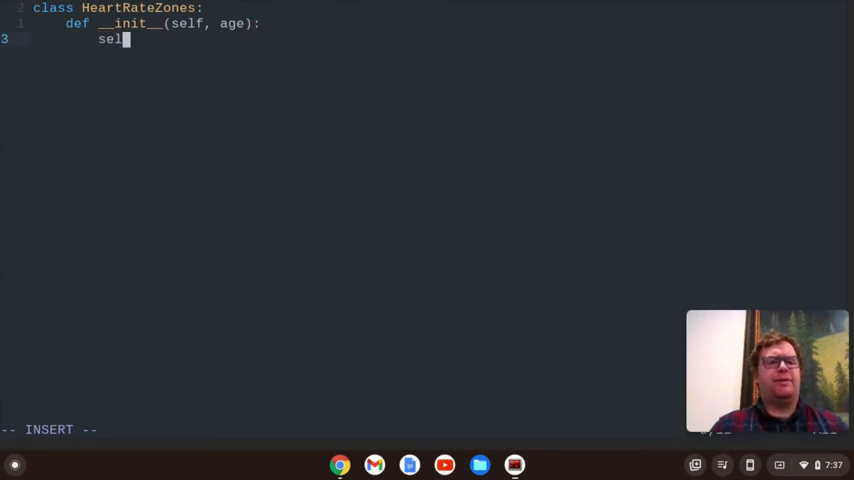
{"action": "type", "text": "f.age = age"}
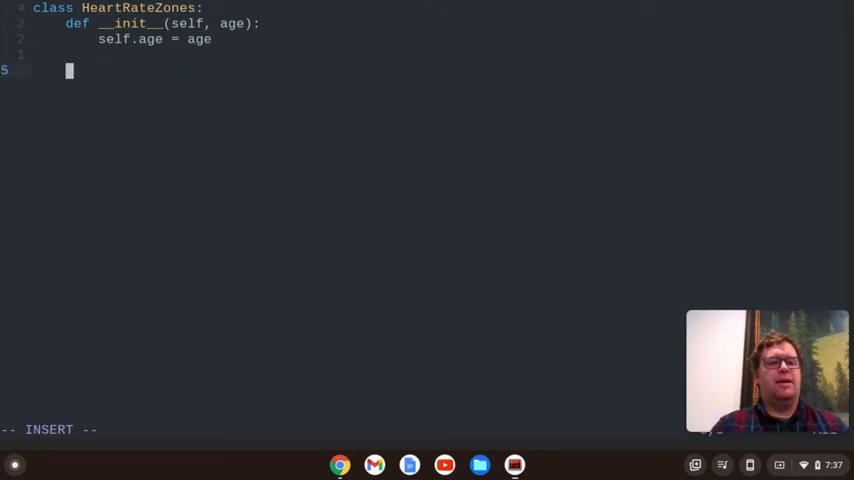
{"action": "type", "text": "def"}
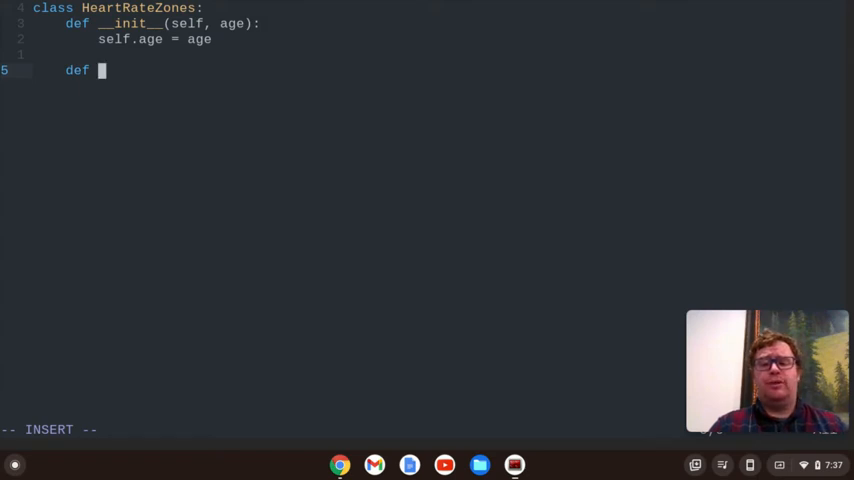
- Define max_heart_rate(self) setting max_hr_rate = 220 - self.age
{"action": "type", "text": "ma"}
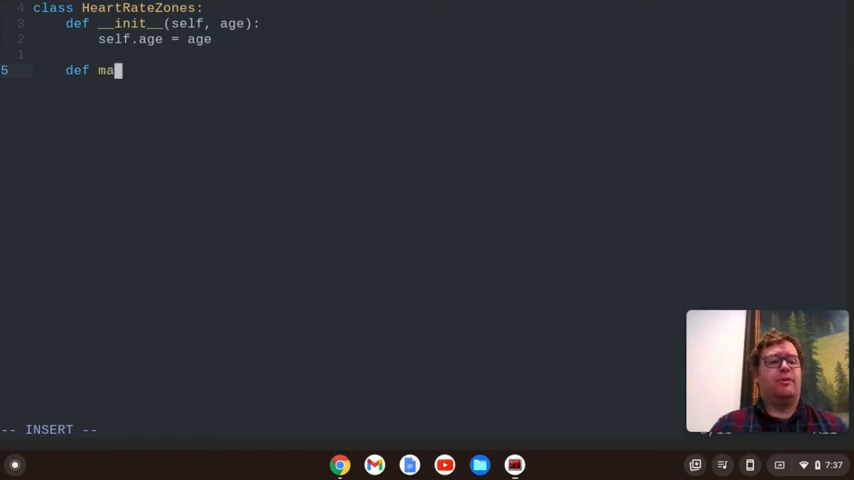
{"action": "type", "text": "x_heart"}
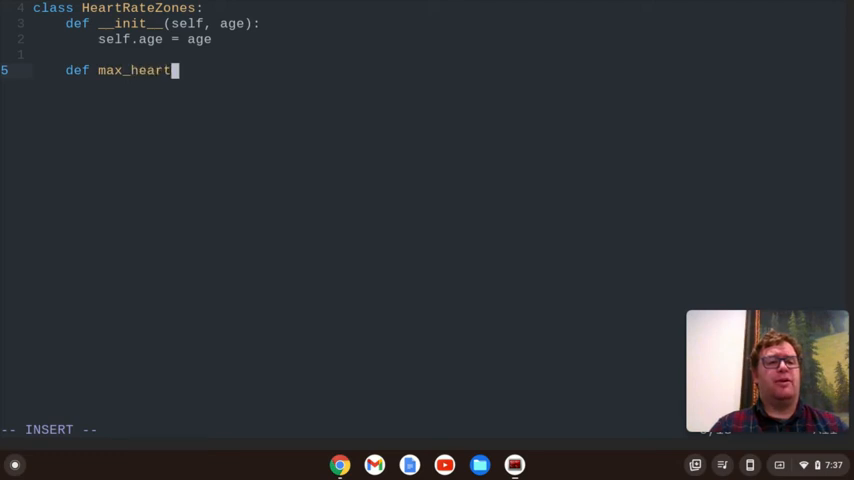
{"action": "type", "text": "_rate(self):"}
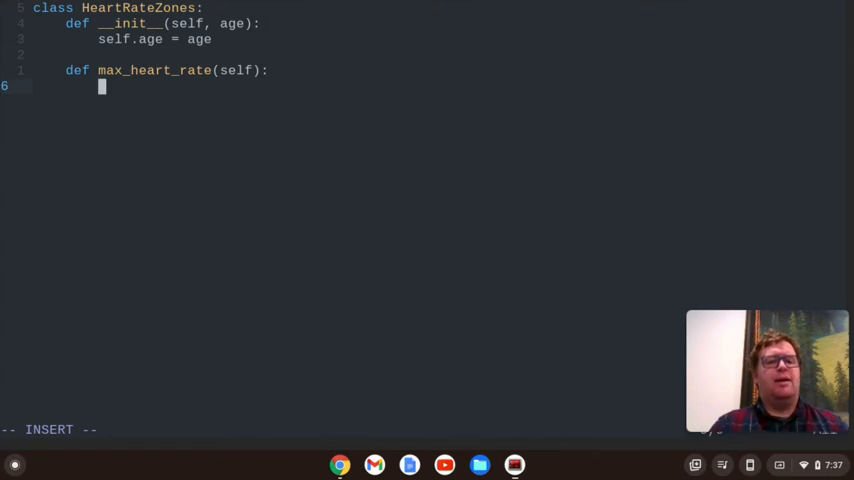
{"action": "type", "text": "max_"}
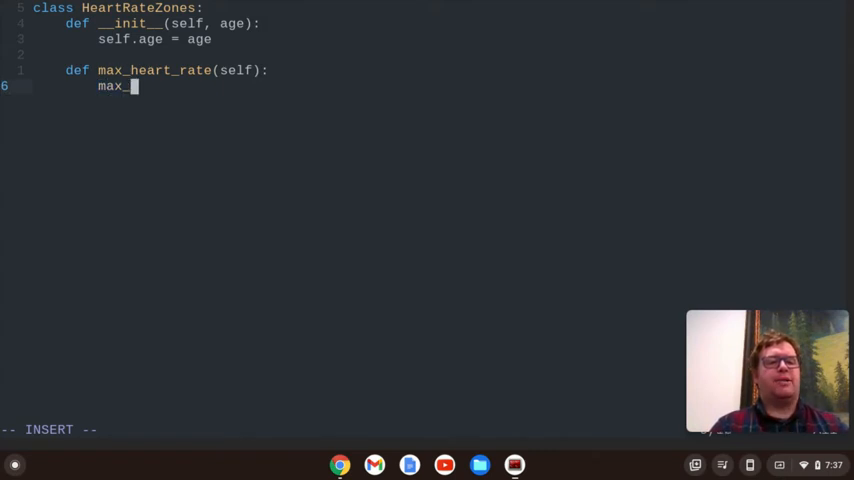
{"action": "type", "text": "r"}
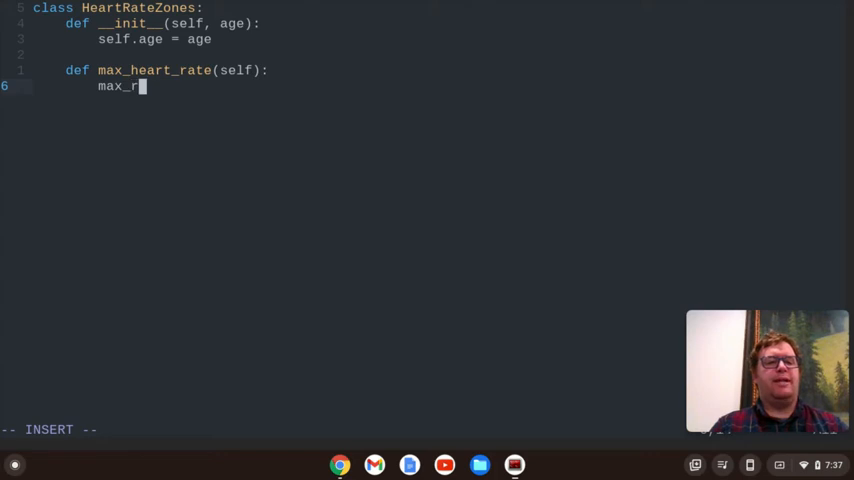
{"action": "type", "text": "ate ="}
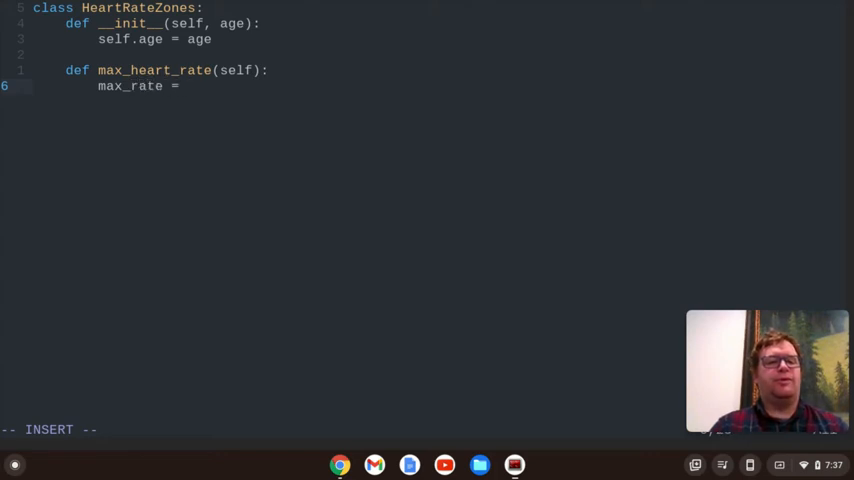
{"action": "key", "text": "BackSpace"}
{"action": "type", "text": "hr_"}
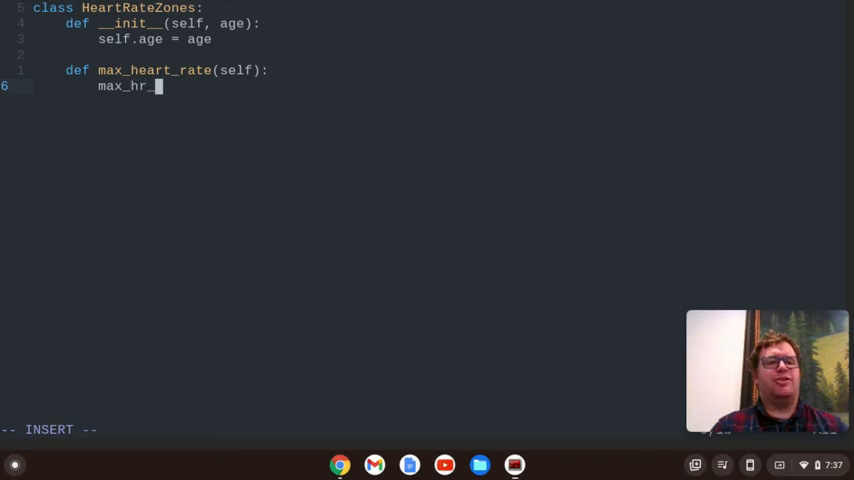
{"action": "type", "text": "rate ="}
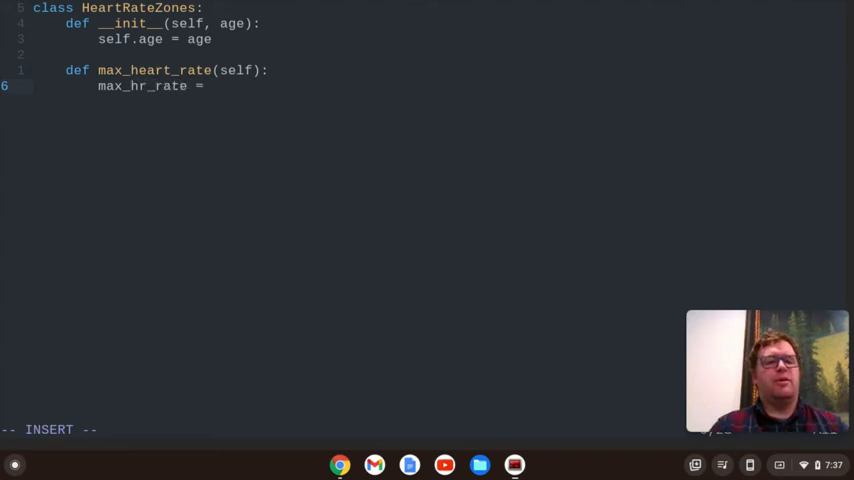
{"action": "type", "text": "220 -"}
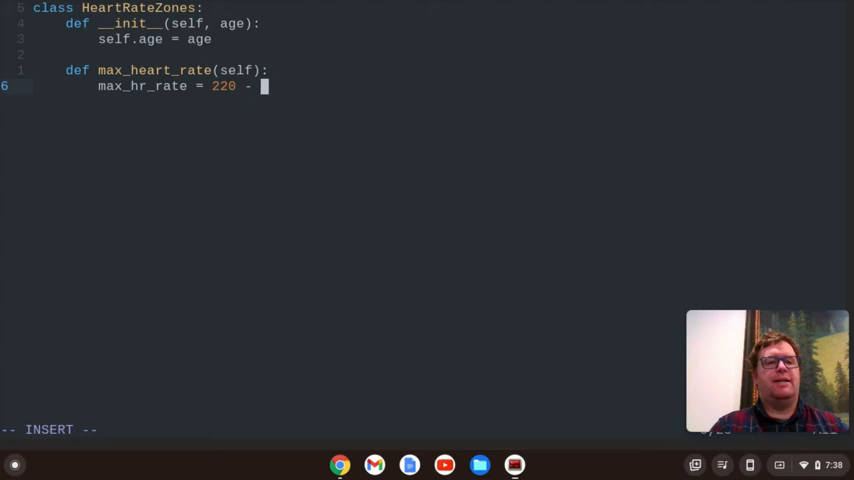
{"action": "type", "text": "self.age"}
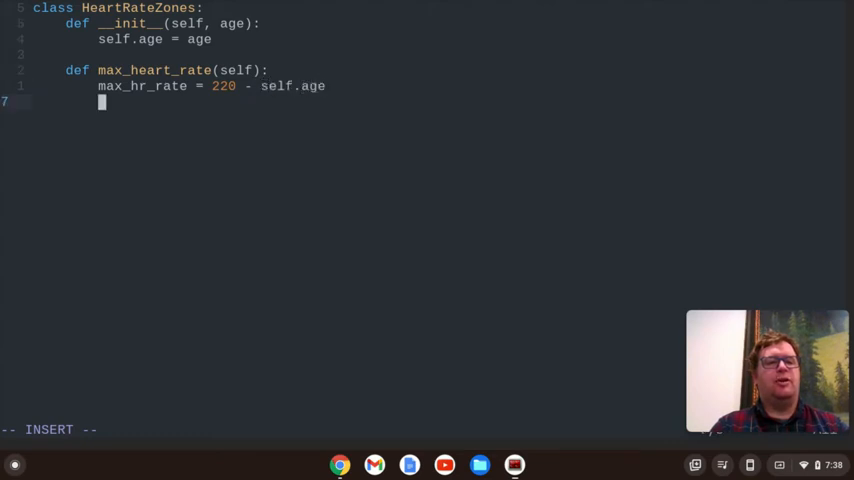
- Return max_heart_rate via Ctrl+N completion and begin the next def line
{"action": "type", "text": "return"}
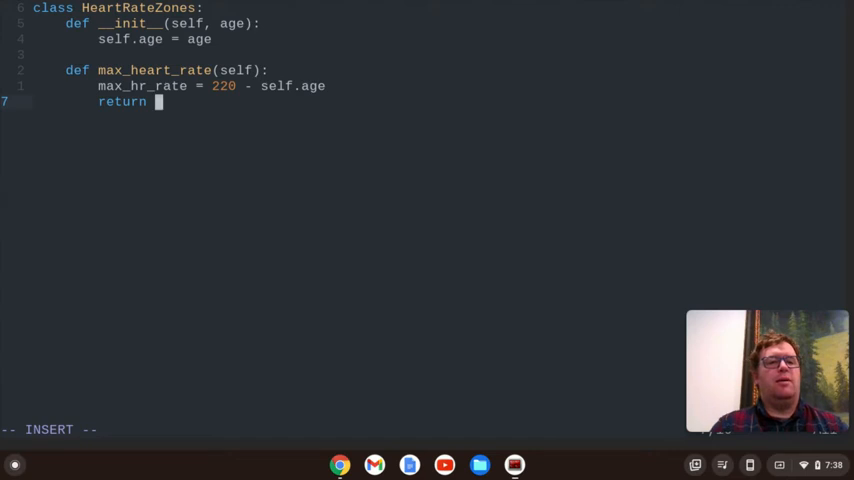
{"action": "type", "text": "ma"}
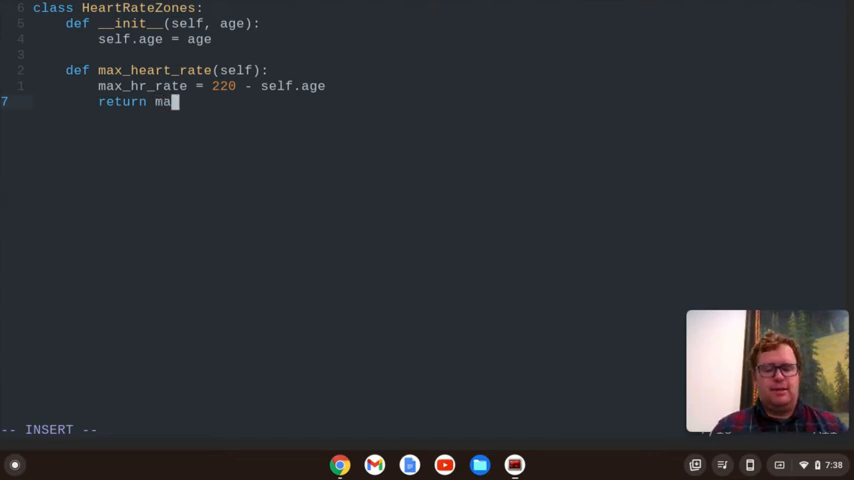
{"action": "key", "text": "ctrl+n"}
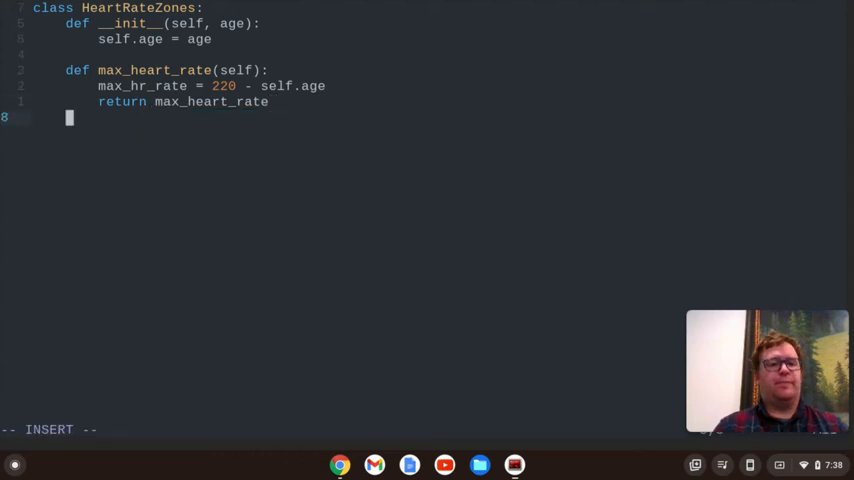
{"action": "key", "text": "Return"}
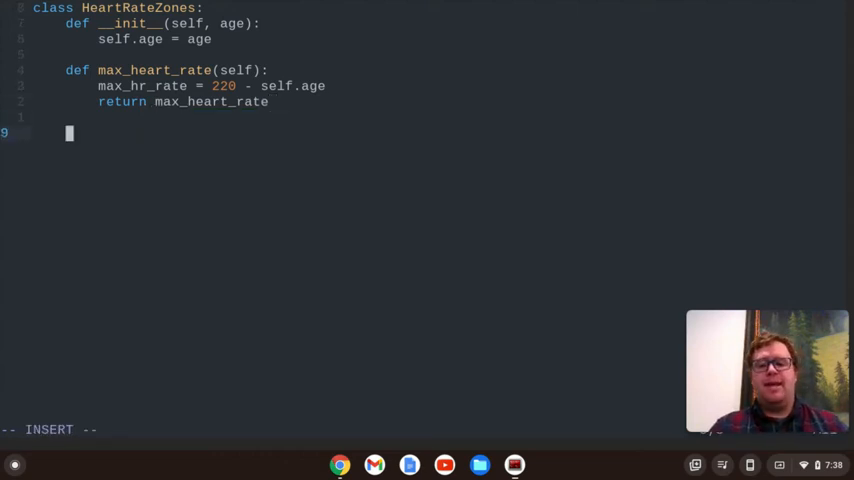
{"action": "type", "text": "def"}
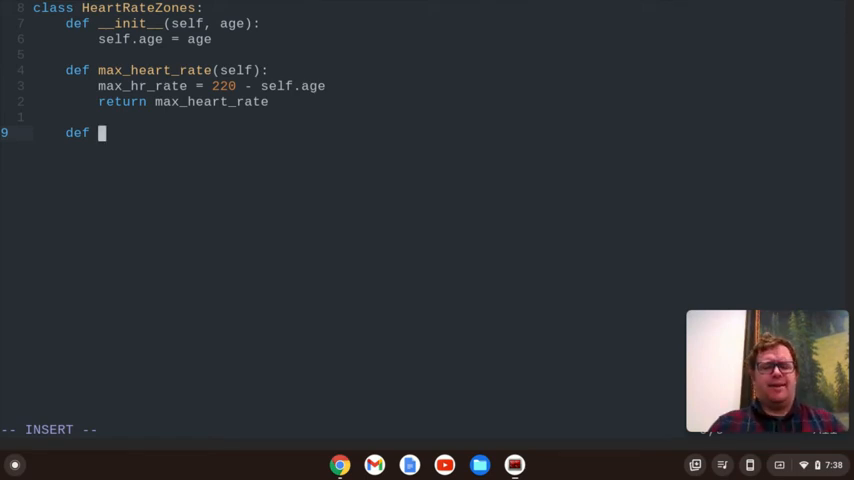
- Define lower_zone_1(self) with lower_limit_z1 = max_heart_rate() * 0.50
{"action": "type", "text": "lower"}
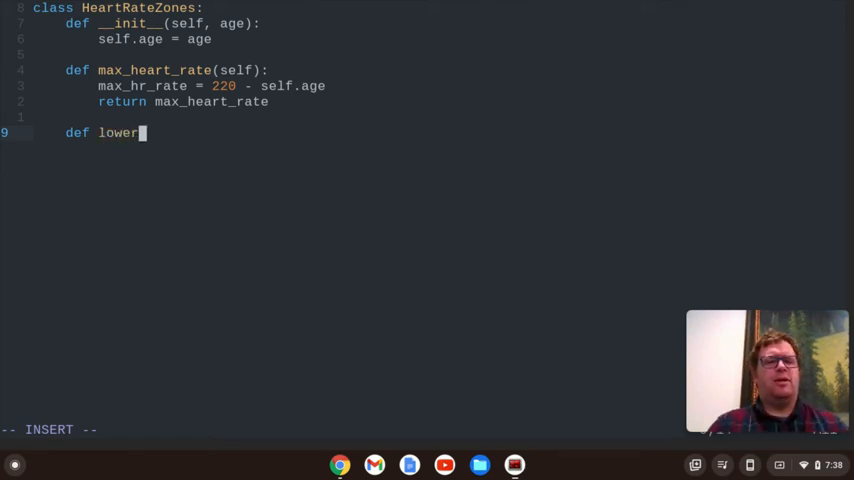
{"action": "type", "text": "_zone_1"}
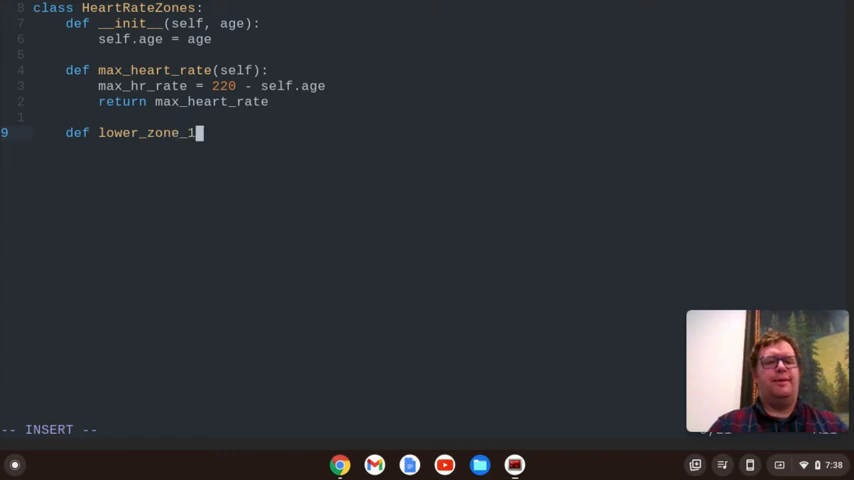
{"action": "type", "text": "(self):"}
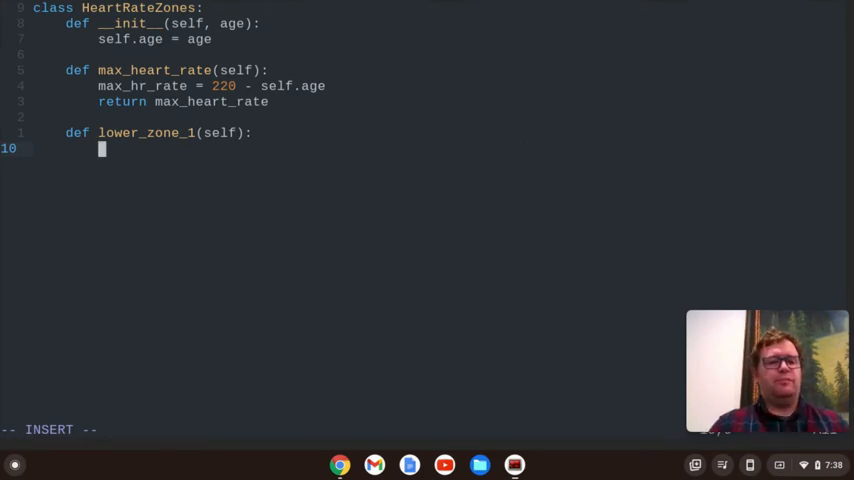
{"action": "type", "text": "low"}
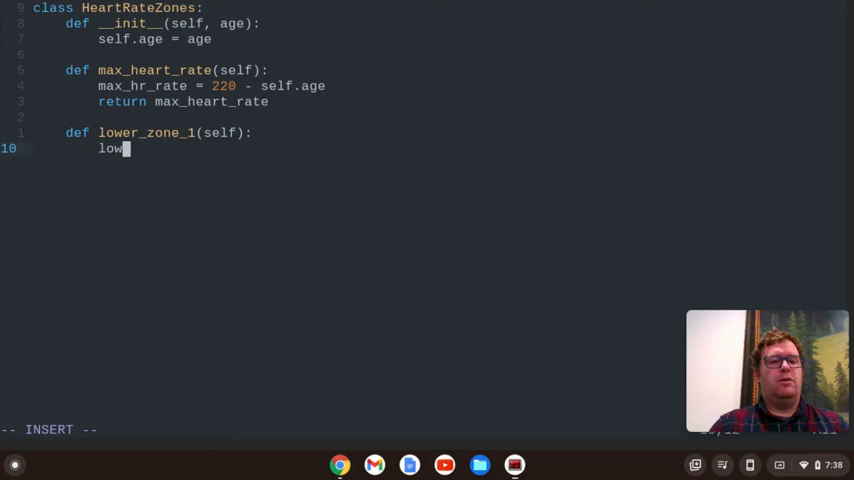
{"action": "type", "text": "er_limit"}
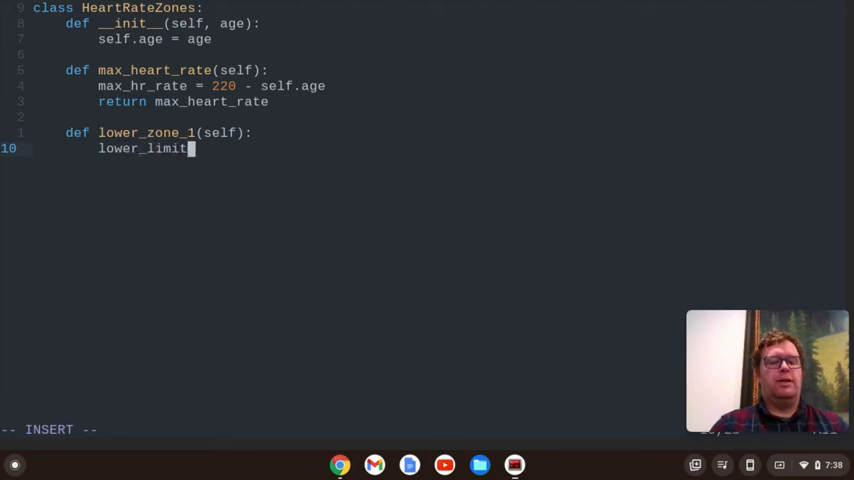
{"action": "type", "text": "_z"}
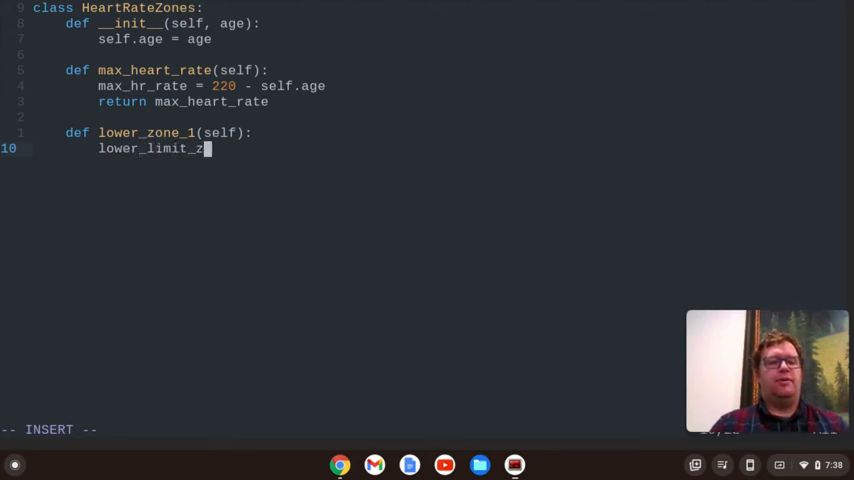
{"action": "type", "text": "1 ="}
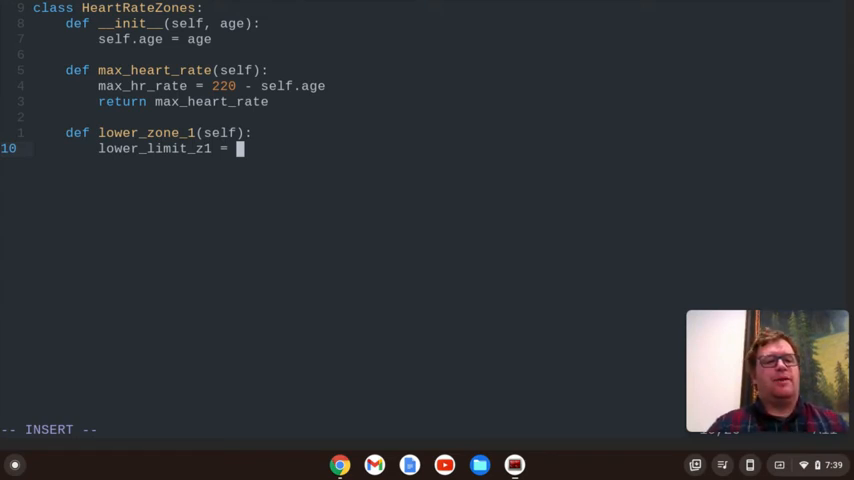
{"action": "type", "text": "max_heart_rate() *"}
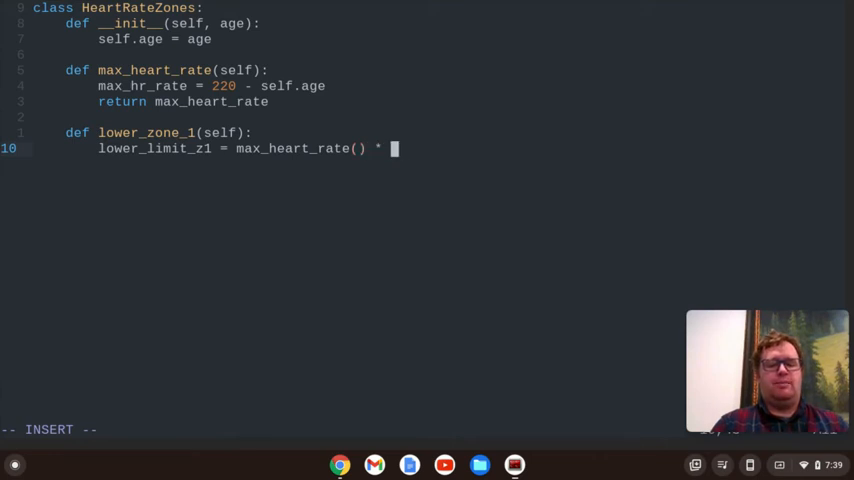
{"action": "type", "text": "0.50"}
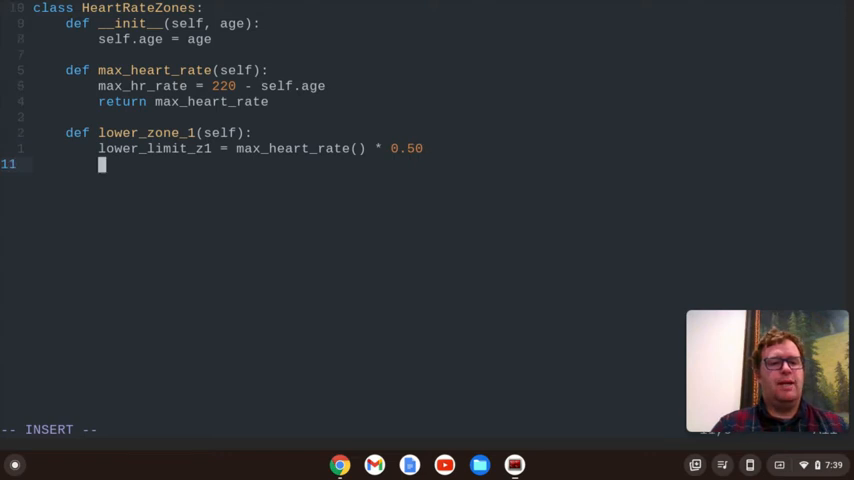
- Return lower_limit_z1, completing the name with Ctrl+N
{"action": "type", "text": "return lo"}
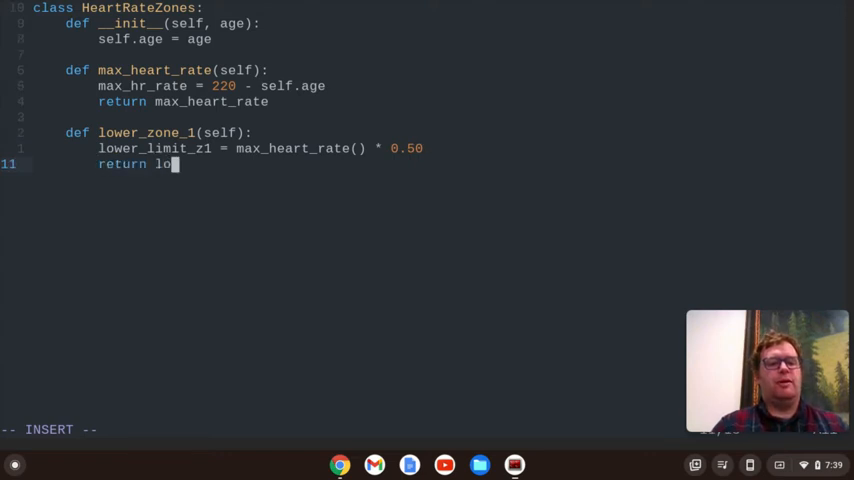
{"action": "type", "text": "w"}
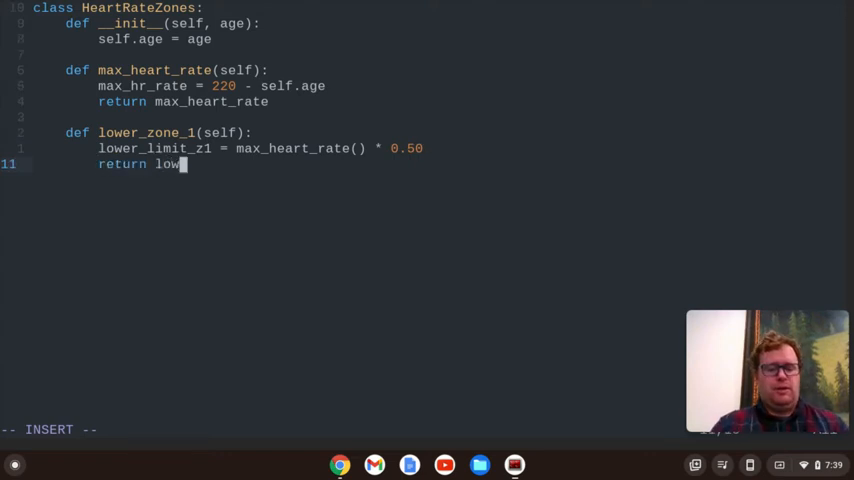
{"action": "key", "text": "ctrl+n"}
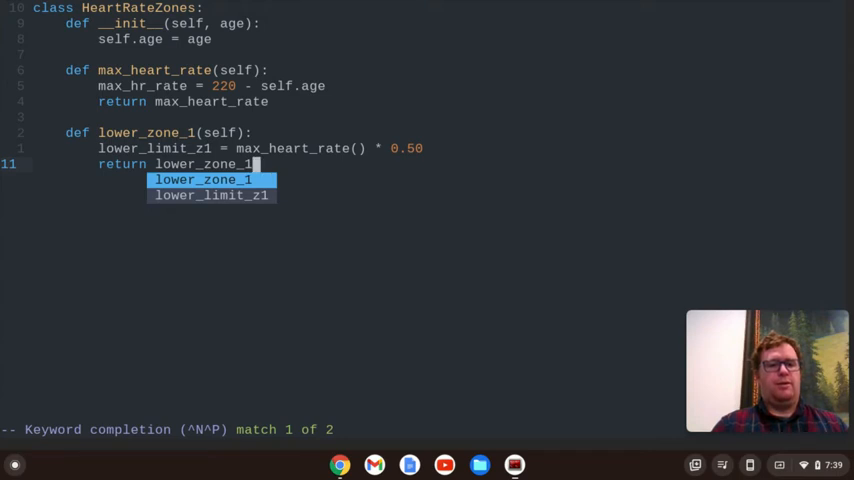
{"action": "key", "text": "ctrl+n"}
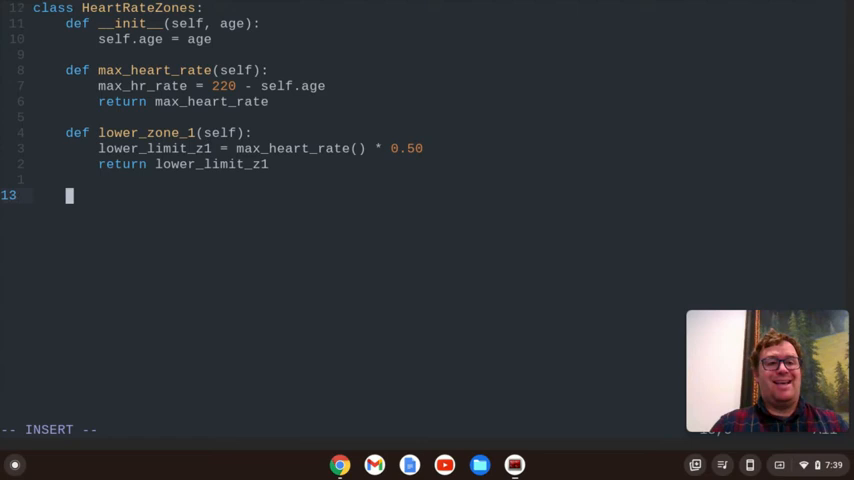
- Define lower_zone_2(self) with lower_limit_z2 = max_heart_rate() * 0.60
{"action": "type", "text": "def"}
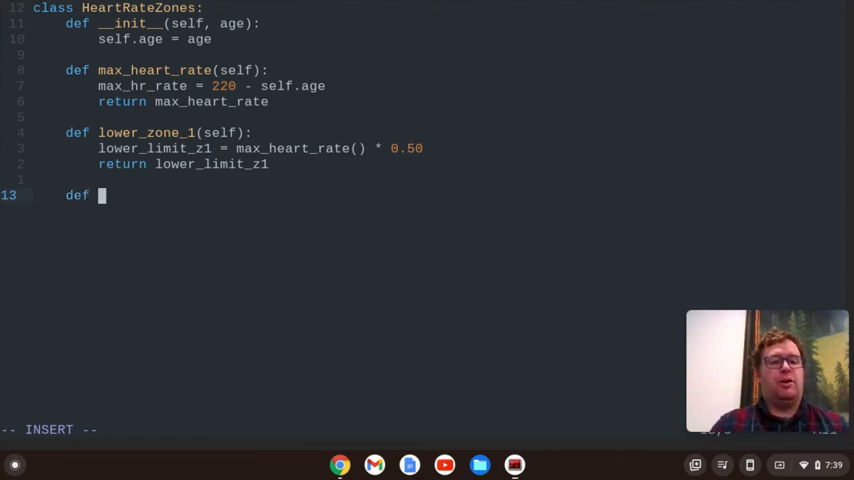
{"action": "type", "text": "lower_zone"}
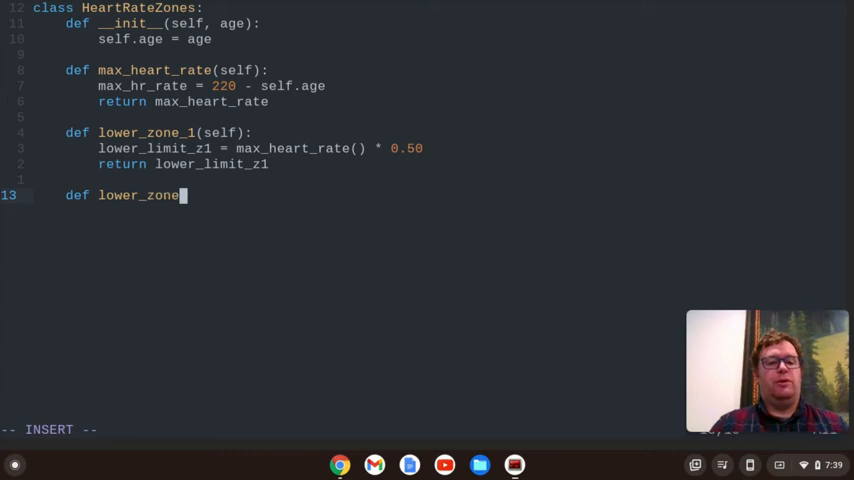
{"action": "type", "text": "_2(se"}
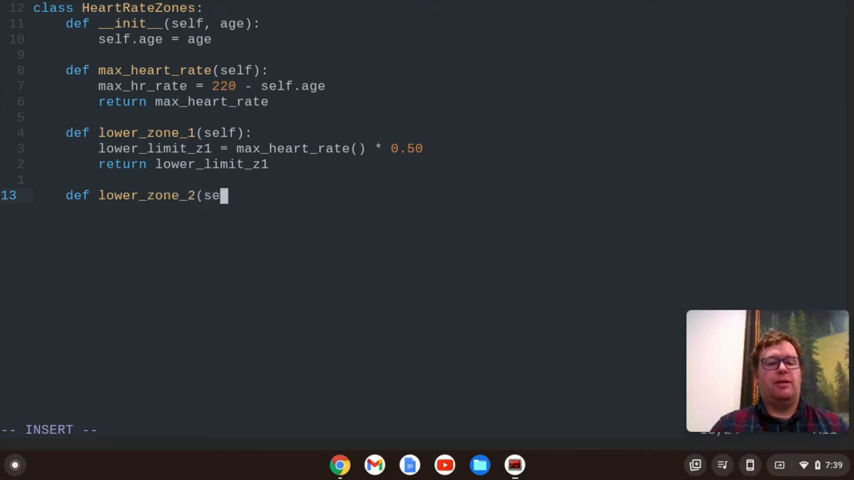
{"action": "left_click", "coordinate": [340, 464]}
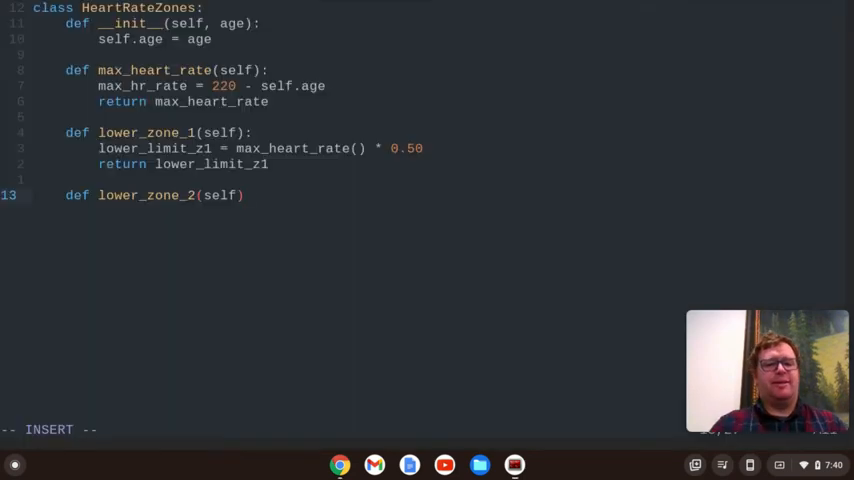
{"action": "type", "text": ":"}
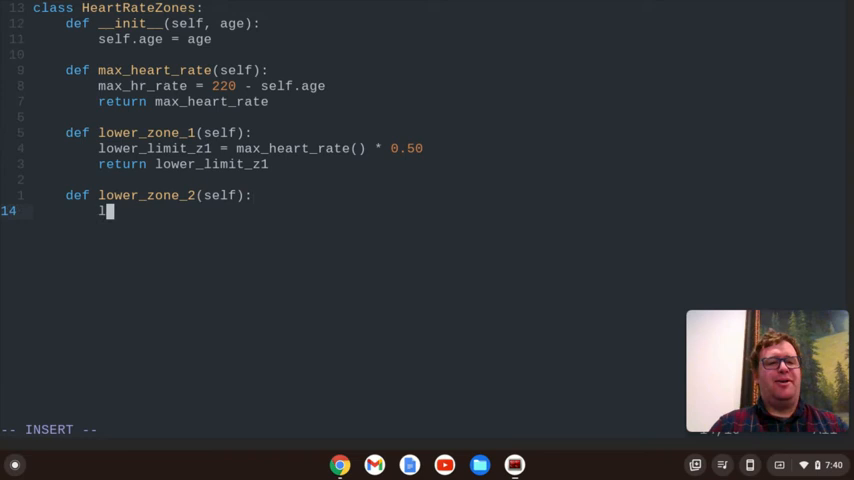
{"action": "type", "text": "lower_limit"}
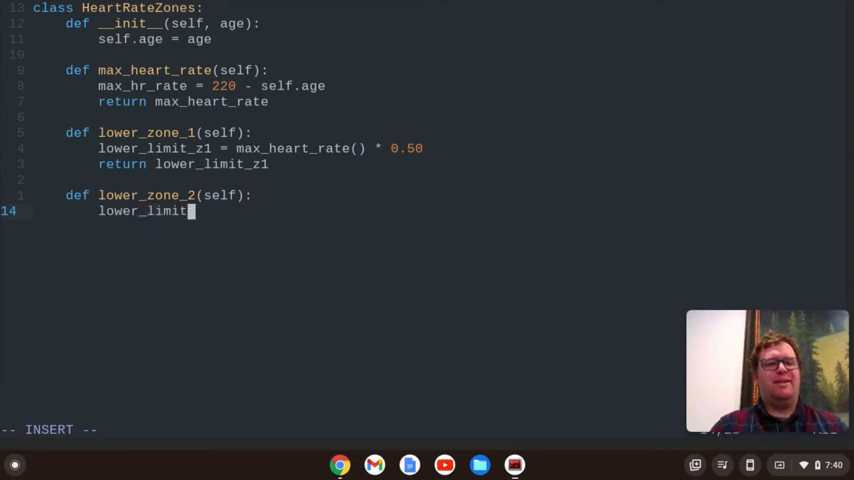
{"action": "type", "text": "_z2 ="}
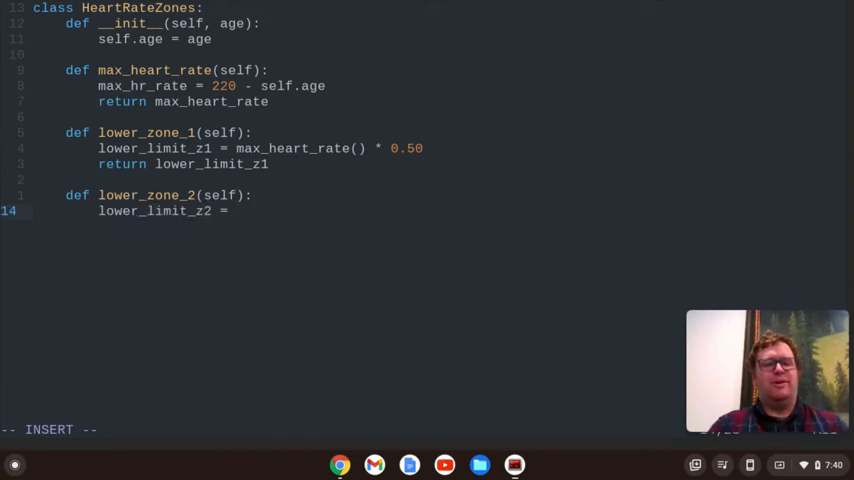
{"action": "type", "text": "max"}
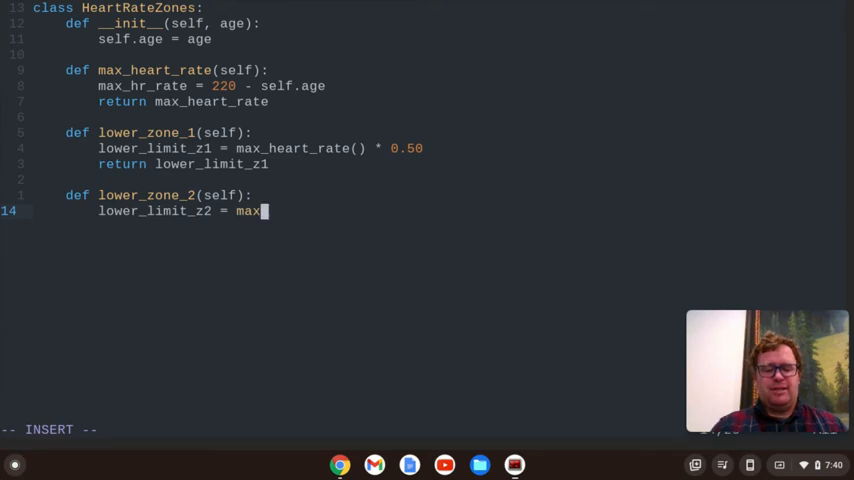
{"action": "key", "text": "ctrl+n"}
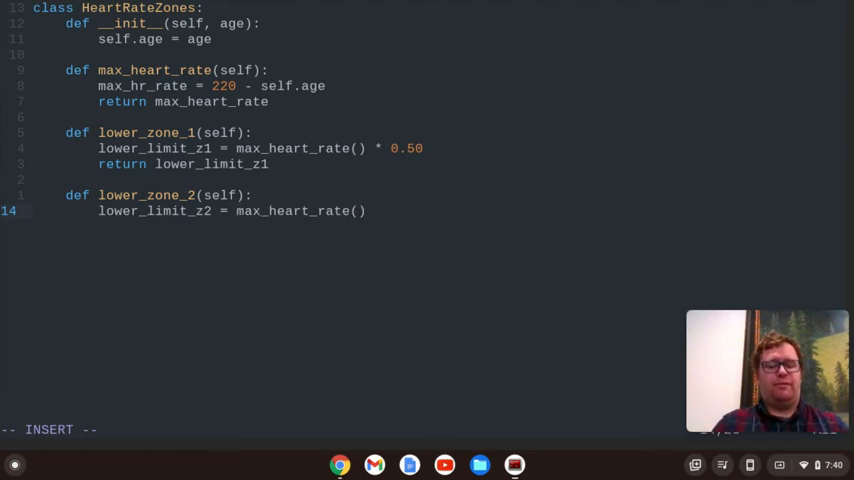
- Prefix the max_heart_rate calls with self. and return lower_limit_z2
{"action": "type", "text": "self."}
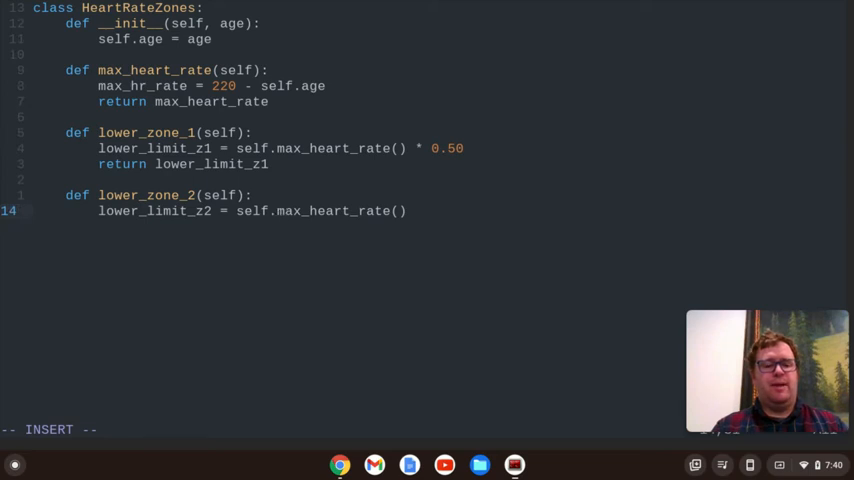
{"action": "mouse_move", "coordinate": [280, 212]}
{"action": "type", "text": " * 0.60"}
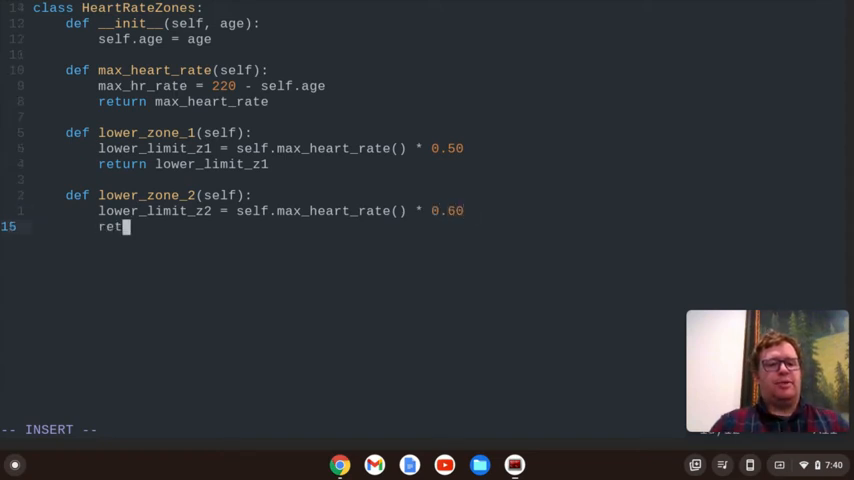
{"action": "type", "text": "urn lower_limit_z2"}
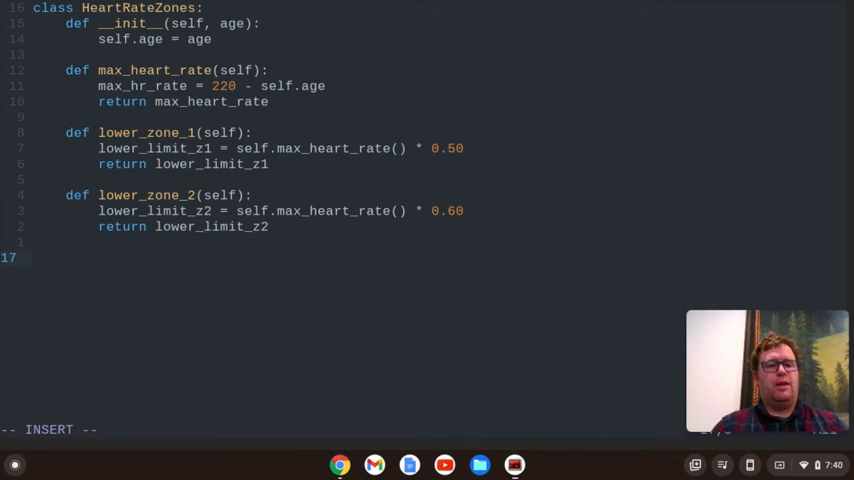
- Declare the lower_zone_3(self) method header
{"action": "type", "text": "def"}
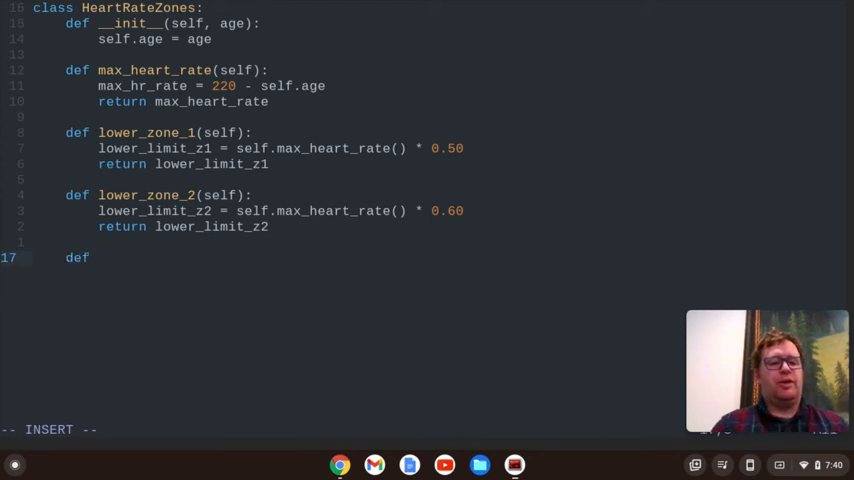
{"action": "type", "text": "lower_"}
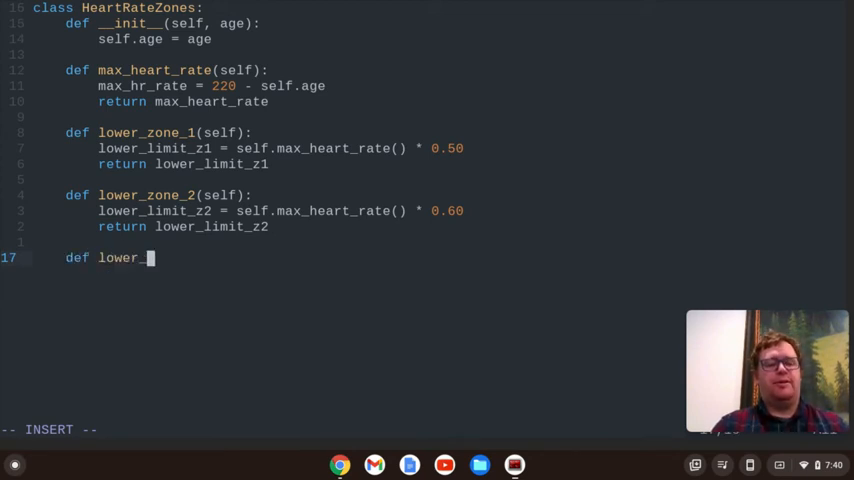
{"action": "type", "text": "zone_3"}
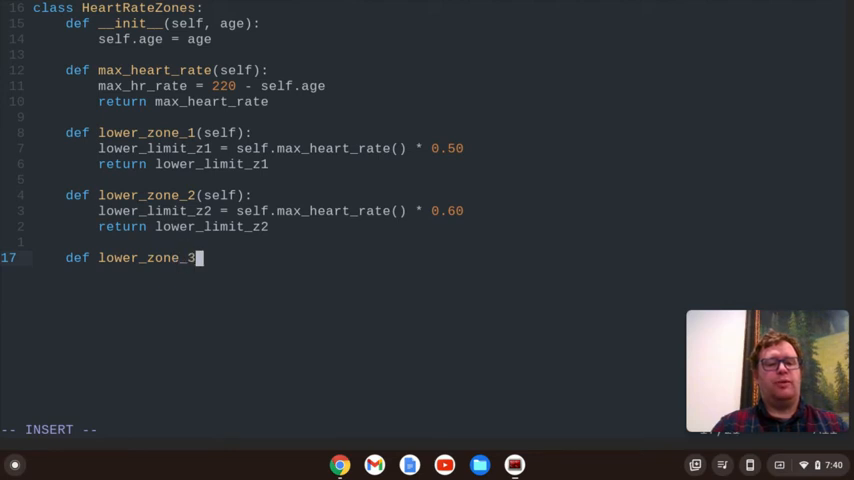
{"action": "type", "text": "(self)"}
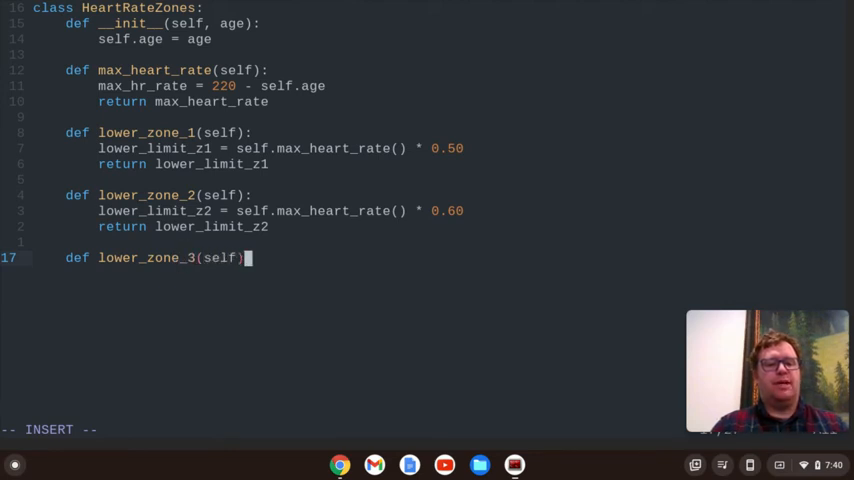
{"action": "key", "text": "Return"}
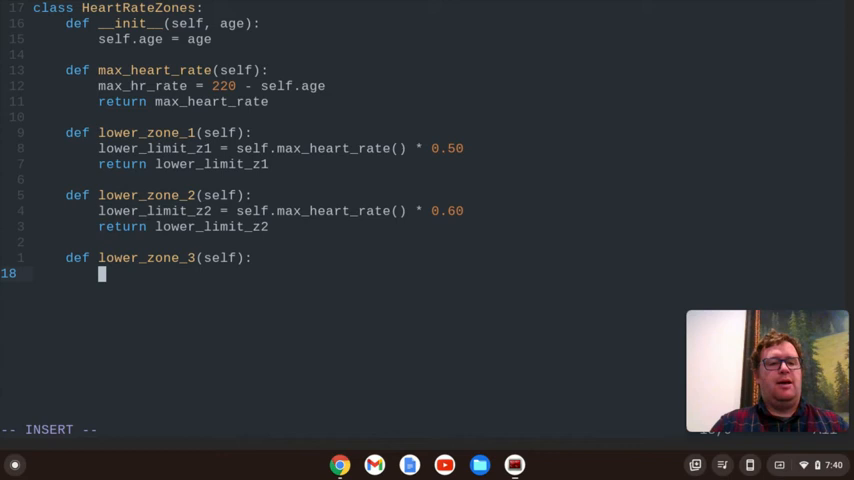
- Set lower_limit_z3 = self.max_heart_rate() * 0.70 and return it
{"action": "type", "text": "lower"}
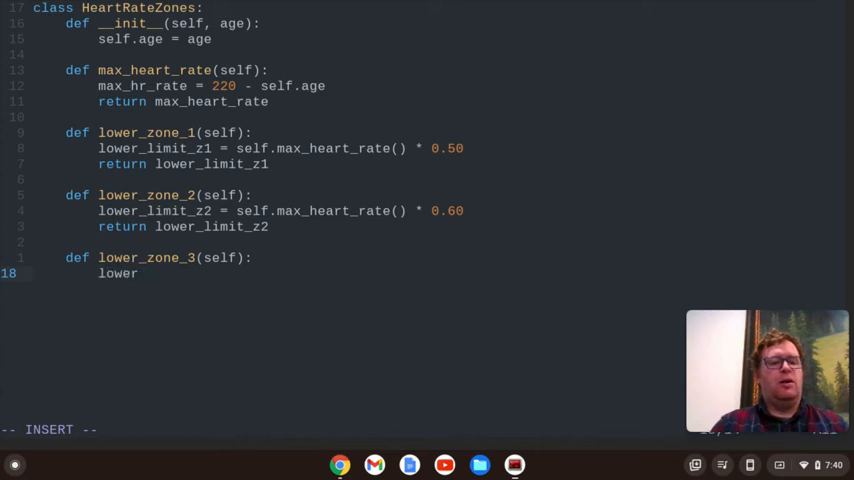
{"action": "type", "text": "_limit"}
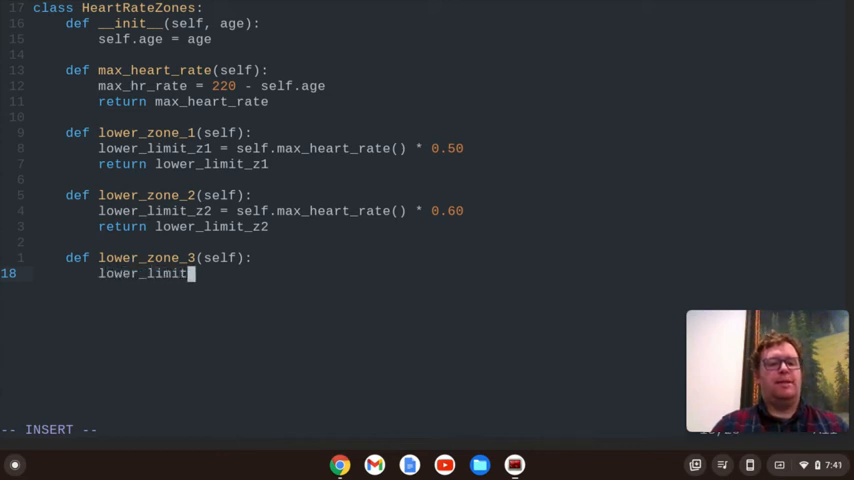
{"action": "type", "text": "_z3 = s"}
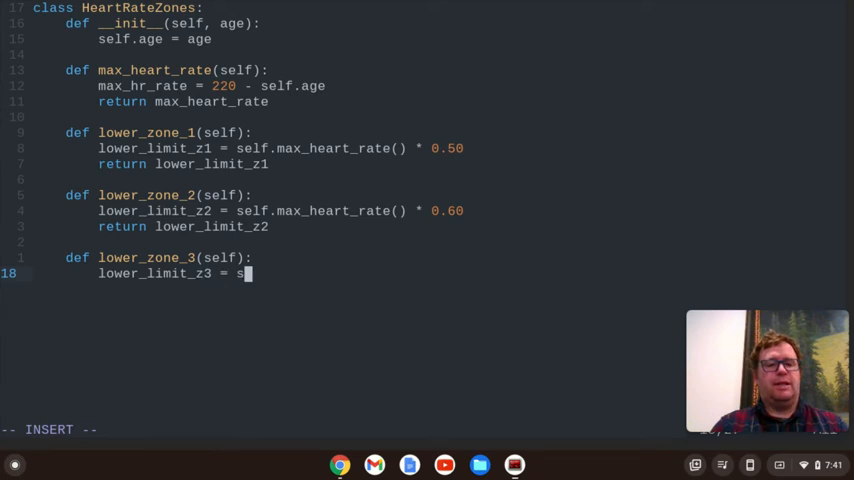
{"action": "type", "text": "elf.max"}
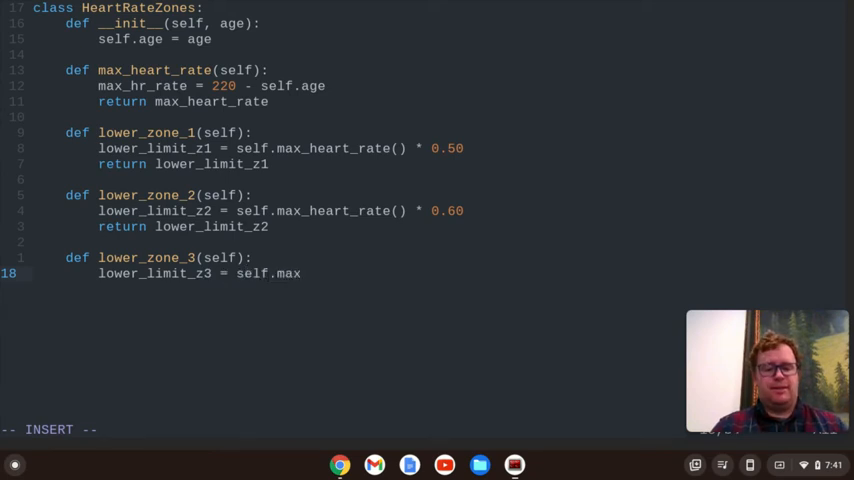
{"action": "type", "text": "_heart_rate() * 0."}
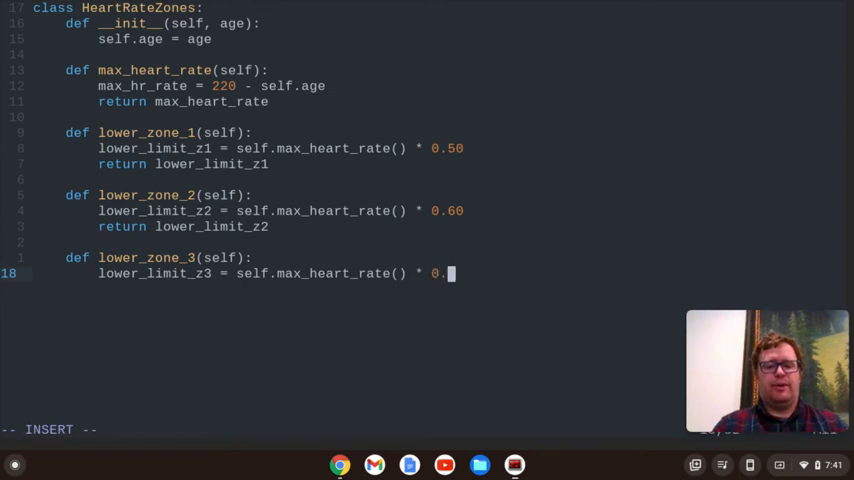
{"action": "type", "text": "70"}
{"action": "type", "text": "return lower_limit_z3"}
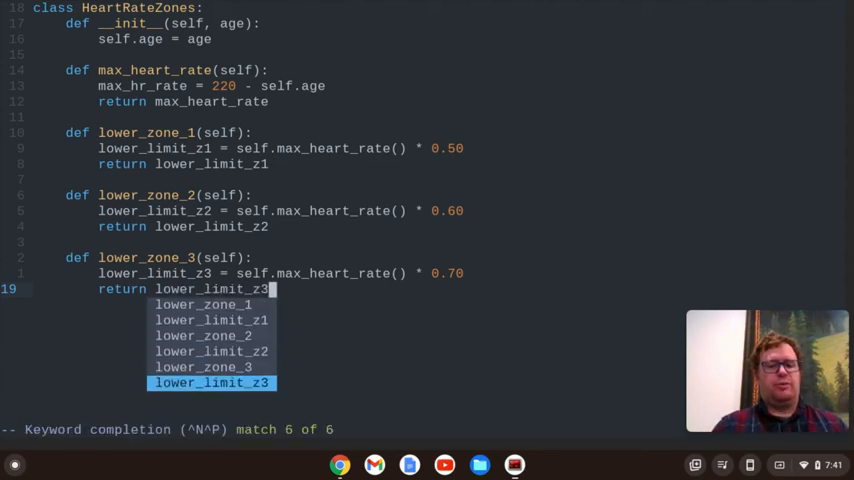
{"action": "key", "text": "Return"}
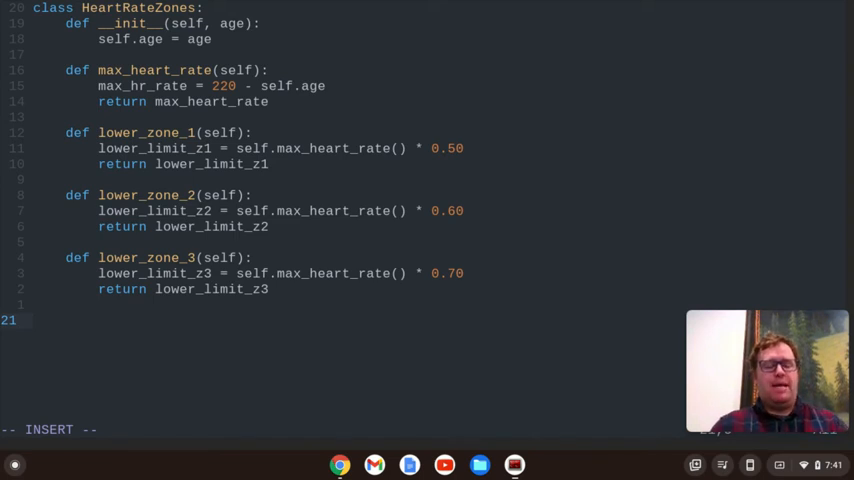
- Define lower_zone_4(self) with lower_limit_z4 = self.max_heart_rate() * 0.80
{"action": "type", "text": "def lower"}
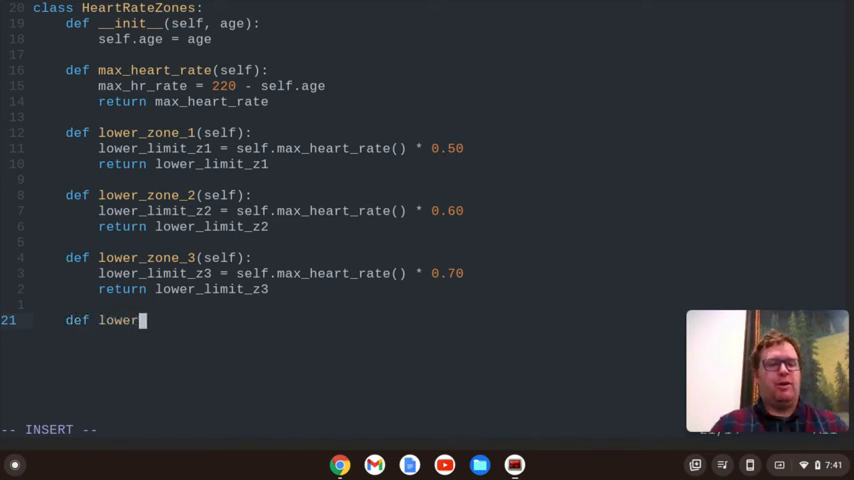
{"action": "type", "text": "_zone_4"}
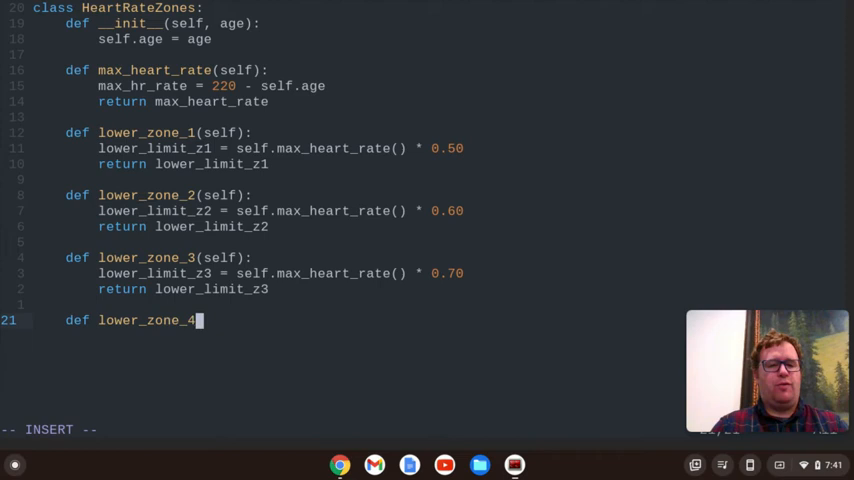
{"action": "type", "text": "(self):"}
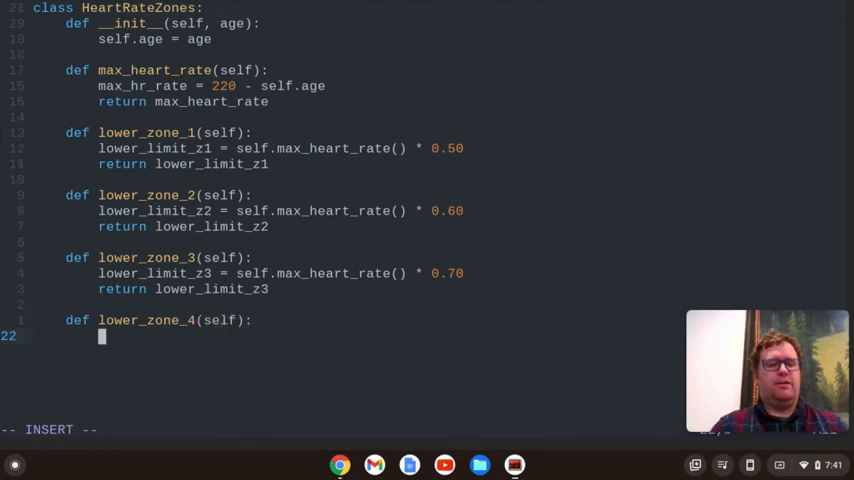
{"action": "type", "text": "lower_l"}
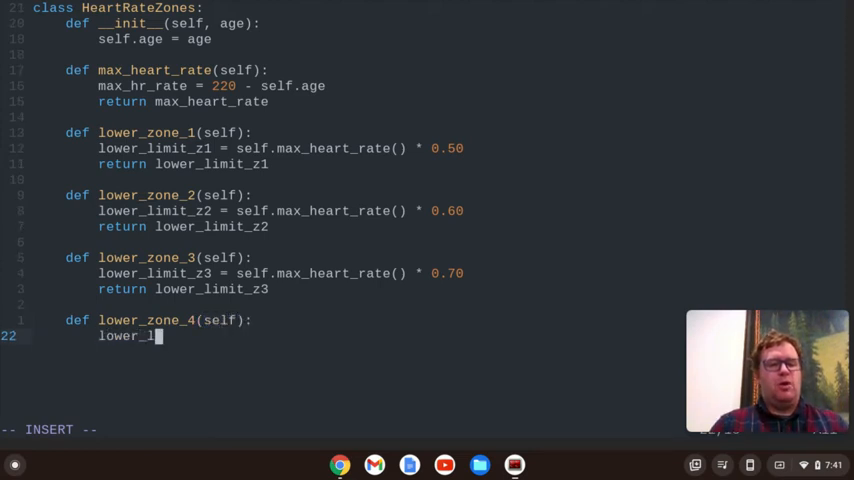
{"action": "type", "text": "imit_z4"}
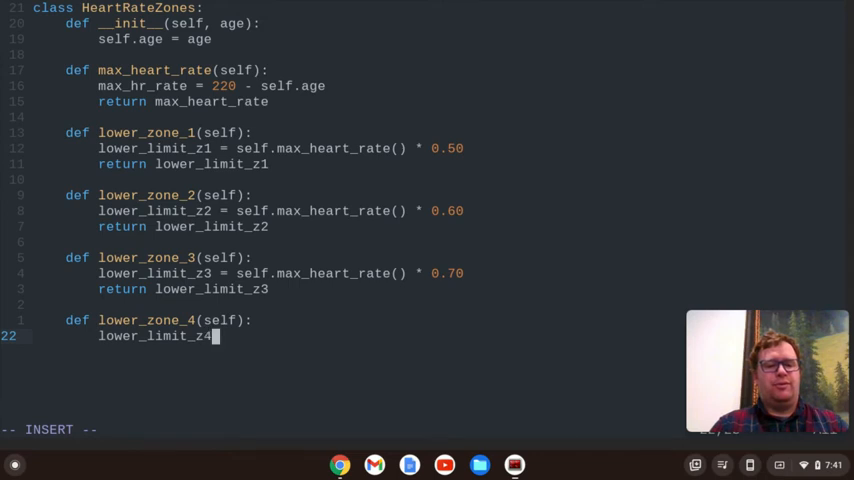
{"action": "type", "text": "= self."}
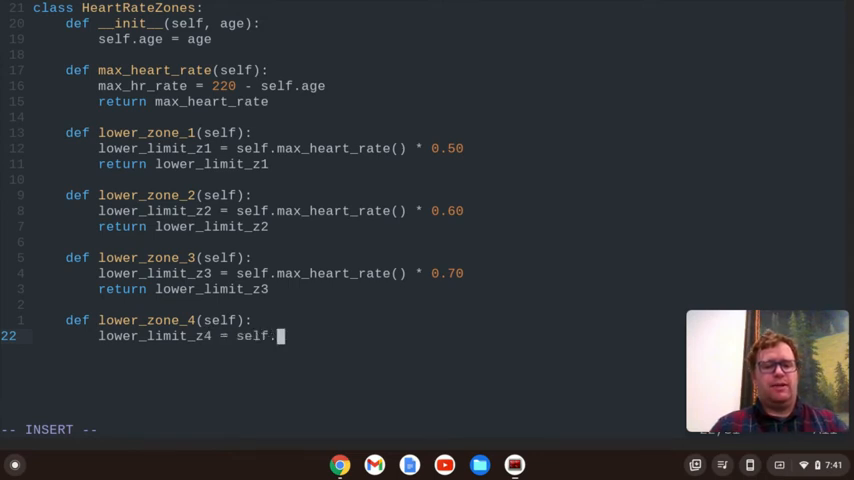
{"action": "type", "text": "max_heart_rate() *"}
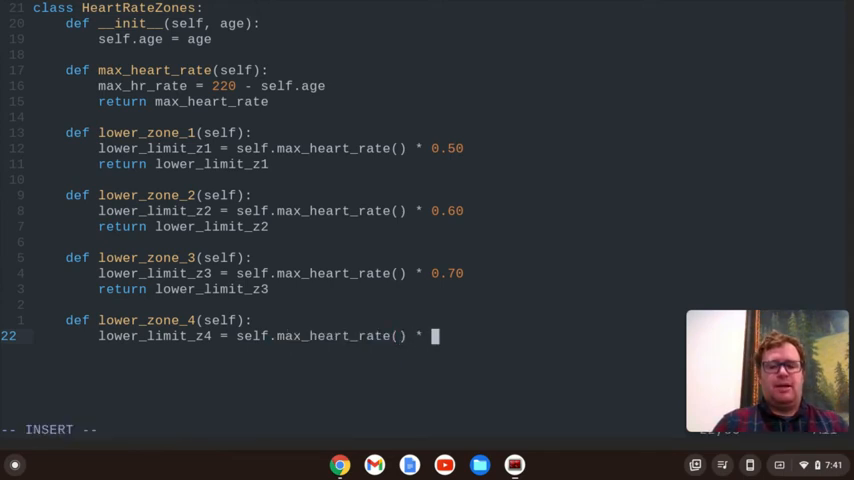
{"action": "type", "text": "0.80"}
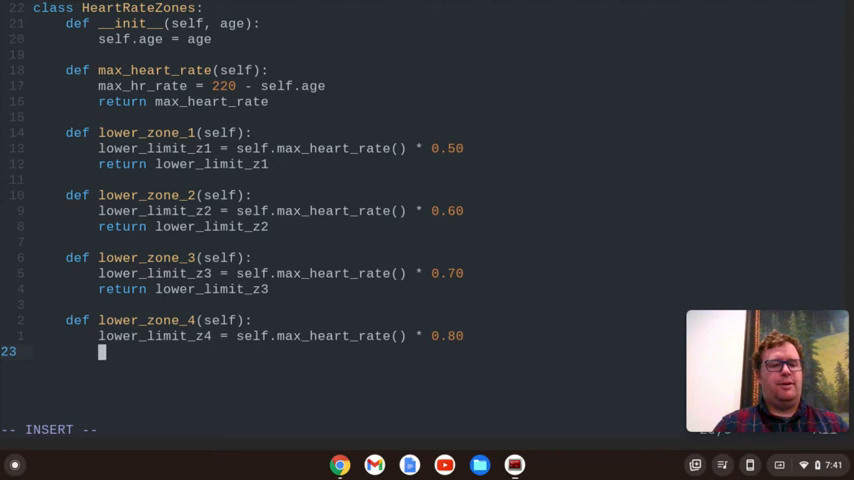
- Return lower_limit_z4 and begin the next method line
{"action": "key", "text": "BackSpace"}
{"action": "type", "text": "return"}
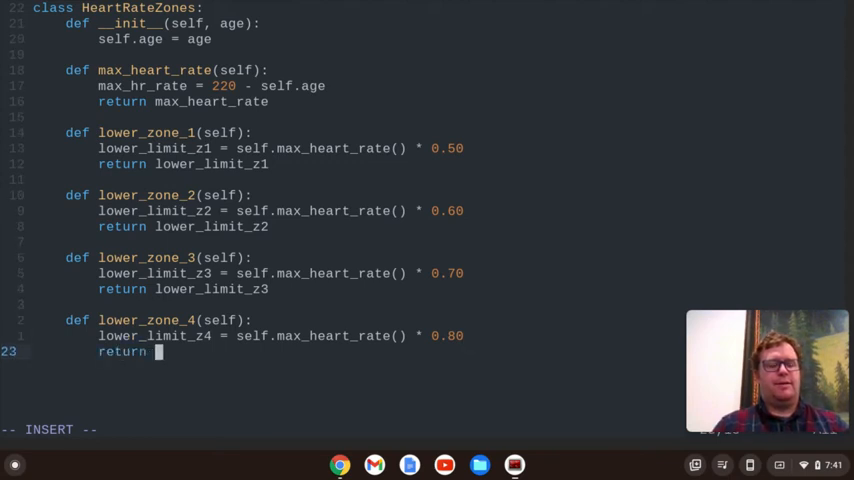
{"action": "type", "text": "lower_zone_1"}
{"action": "type", "text": "def"}
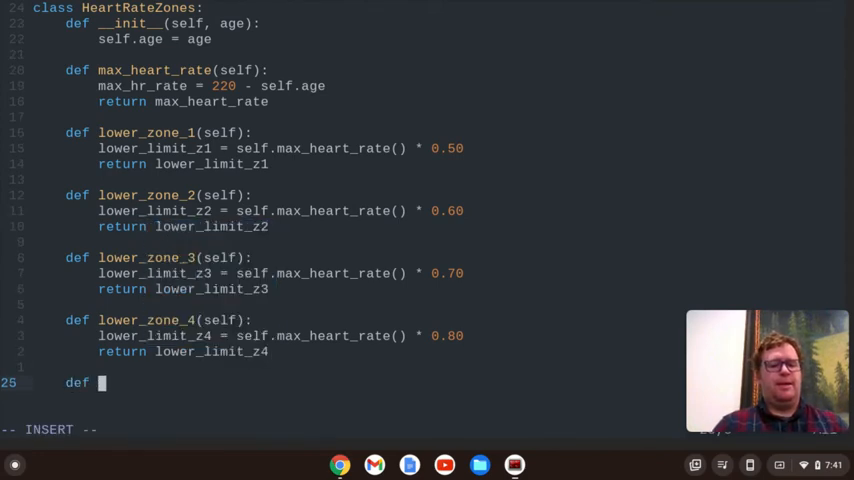
- Define lower_zone_5(self) setting lower_limit_z5 = self.max_heart_rate() * 0.90 and returning it
{"action": "type", "text": "lower_zone"}
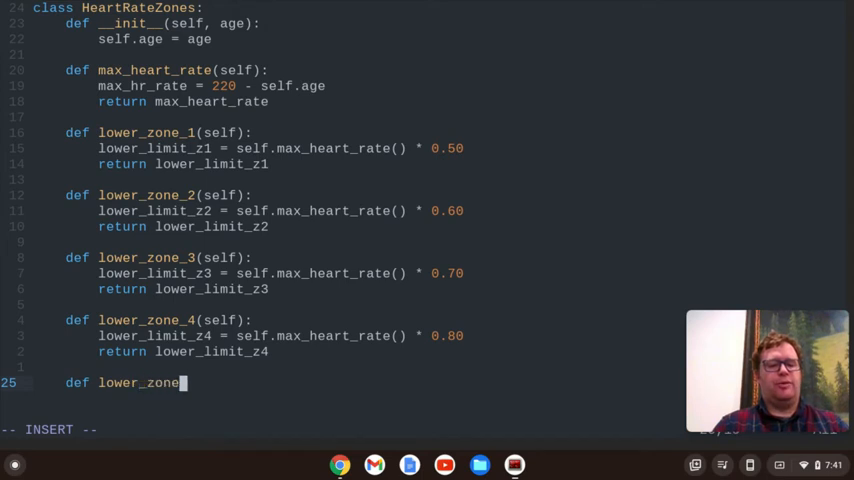
{"action": "type", "text": "_5(self"}
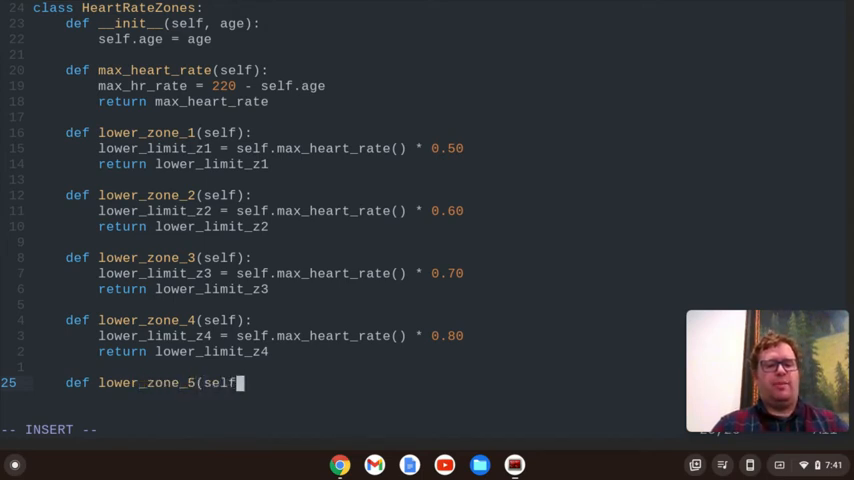
{"action": "type", "text": "lowe"}
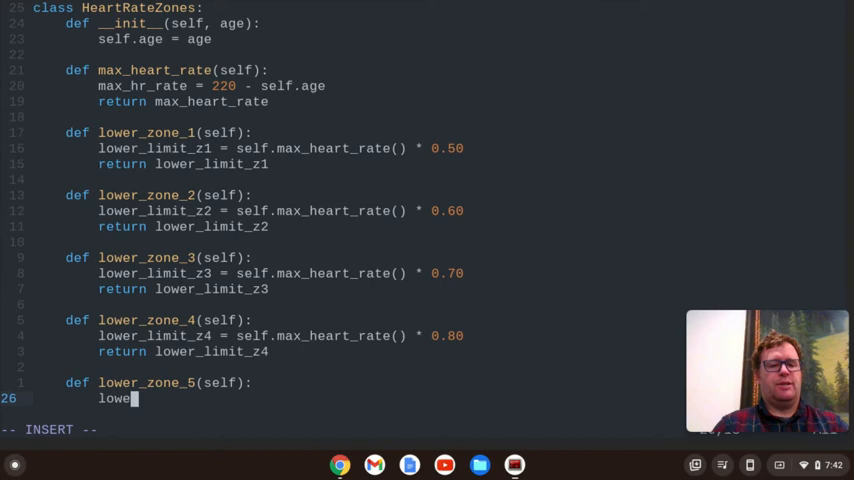
{"action": "type", "text": "r_limit"}
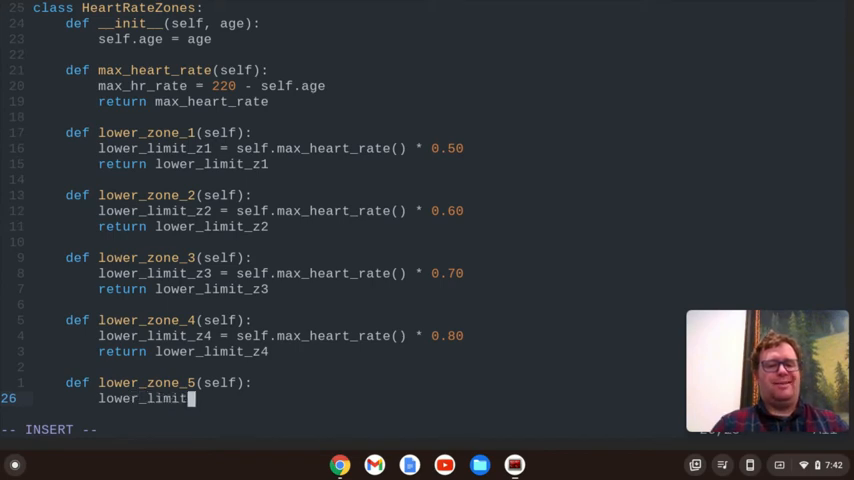
{"action": "type", "text": "_z5 ="}
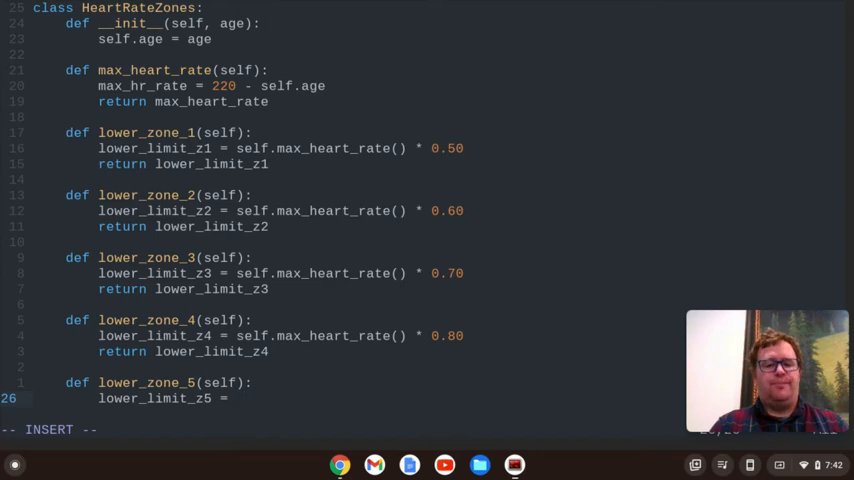
{"action": "type", "text": "self.max_heart_rate() *"}
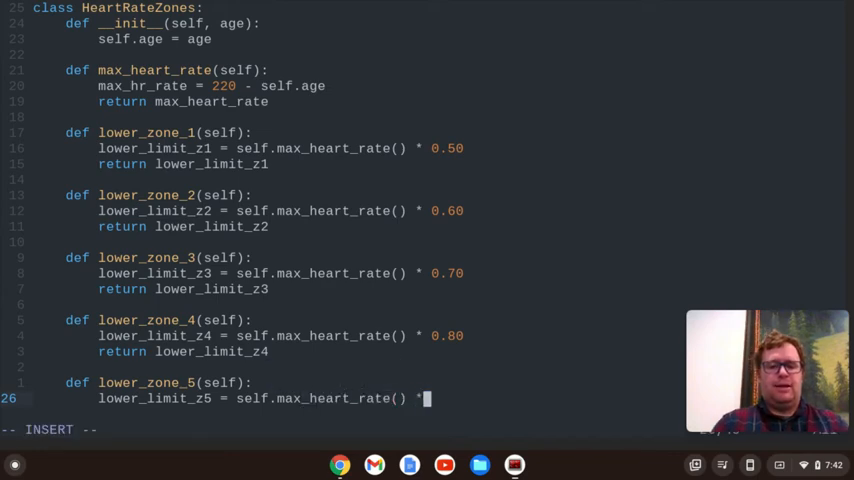
{"action": "type", "text": "0.90"}
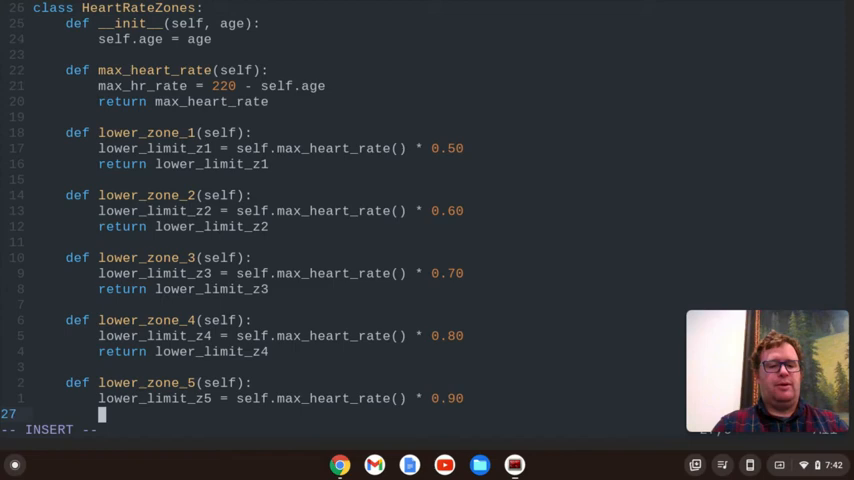
{"action": "type", "text": "return lower"}
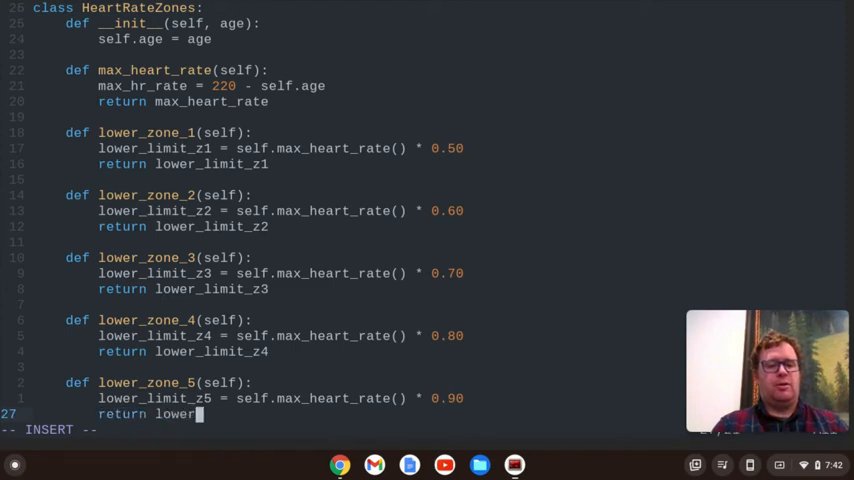
{"action": "type", "text": "_limit_z"}
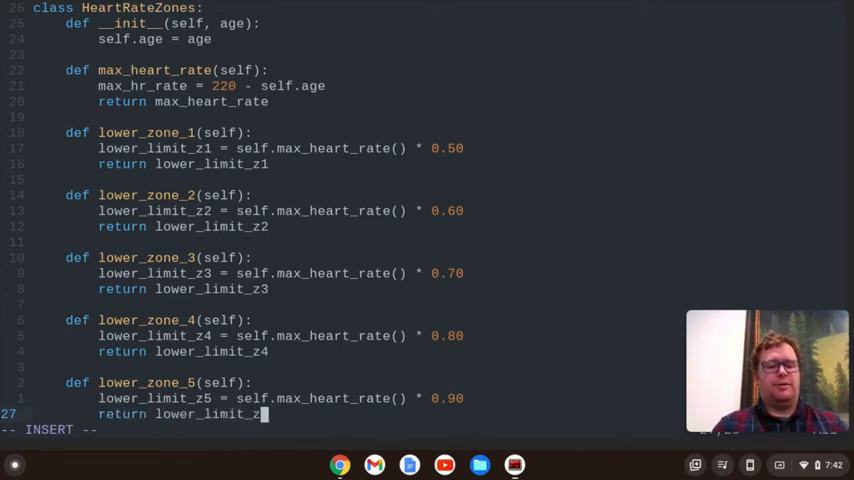
{"action": "type", "text": "5"}
{"action": "type", "text": "m"}
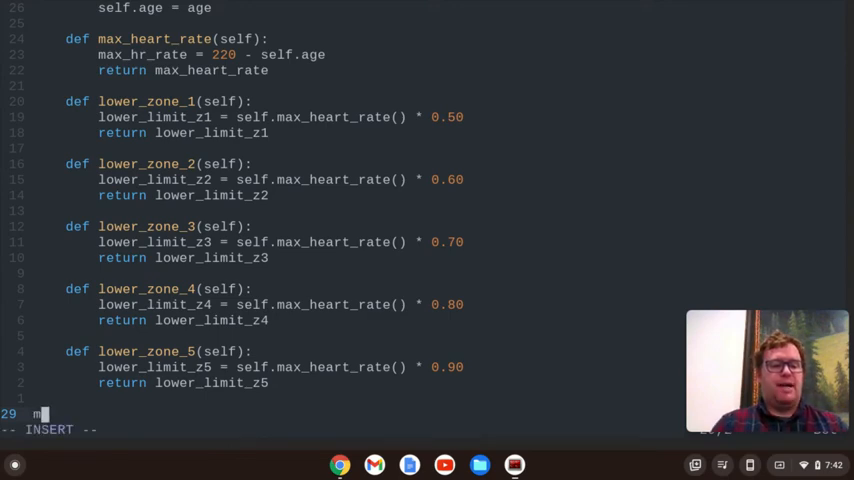
- Write my_zones = HeartRateZones(45) on the line below the class
{"action": "type", "text": "y_zones"}
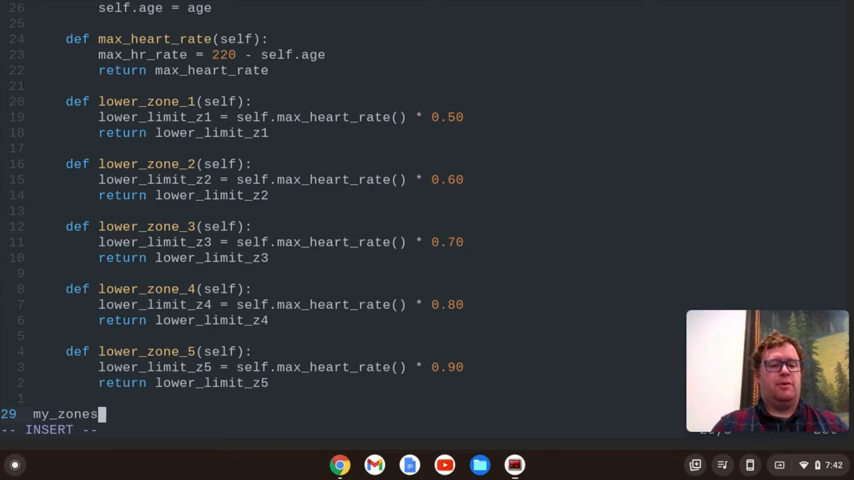
{"action": "type", "text": "="}
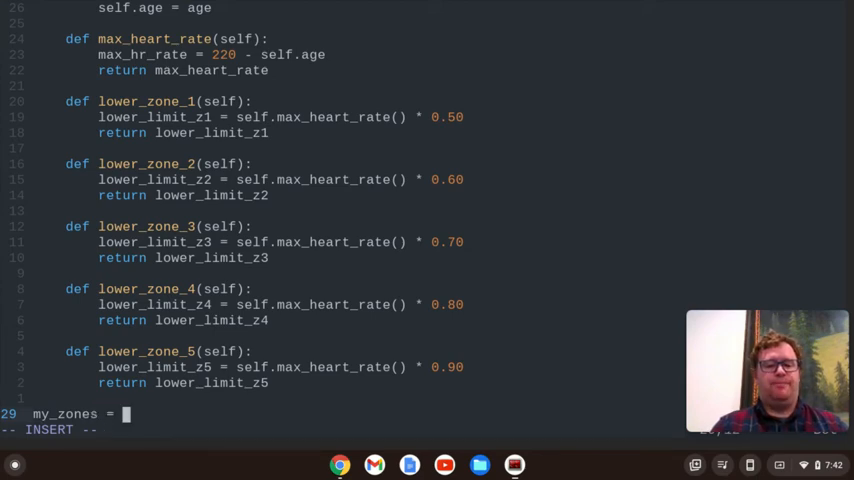
{"action": "type", "text": "HeartR"}
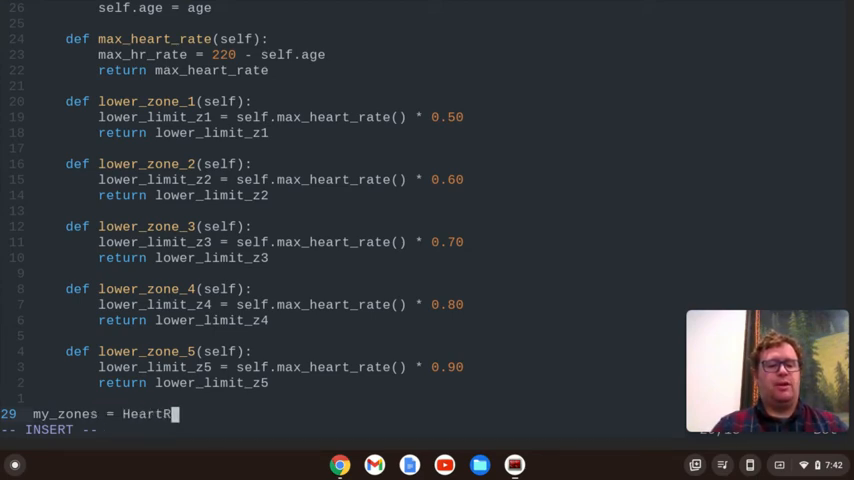
{"action": "type", "text": "ateZones"}
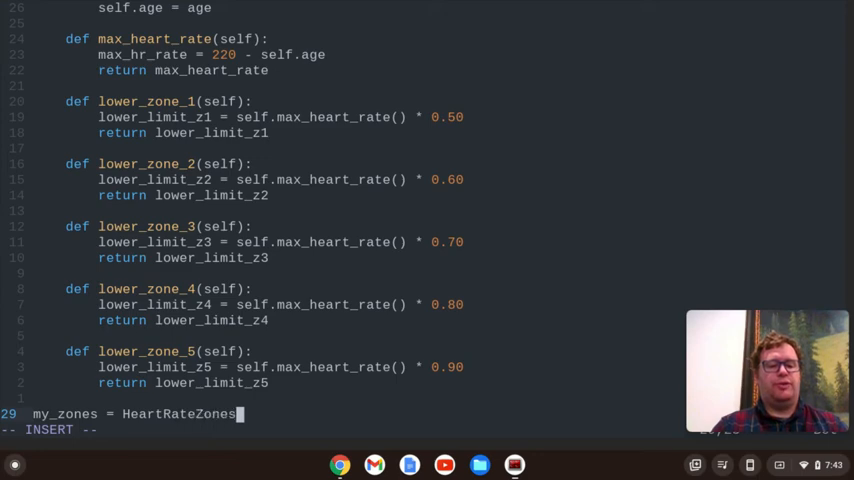
{"action": "type", "text": "(45"}
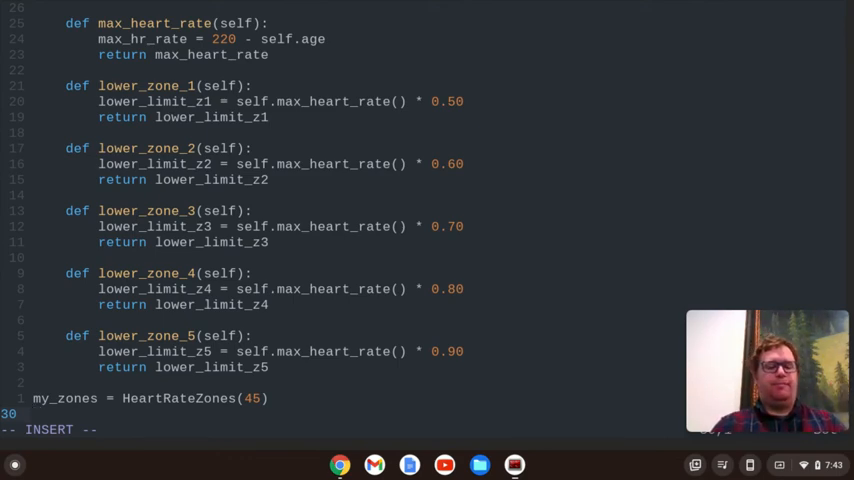
- Start the f-string print: "My range for zone 1 is {lower_zone_1"
{"action": "type", "text": "print"}
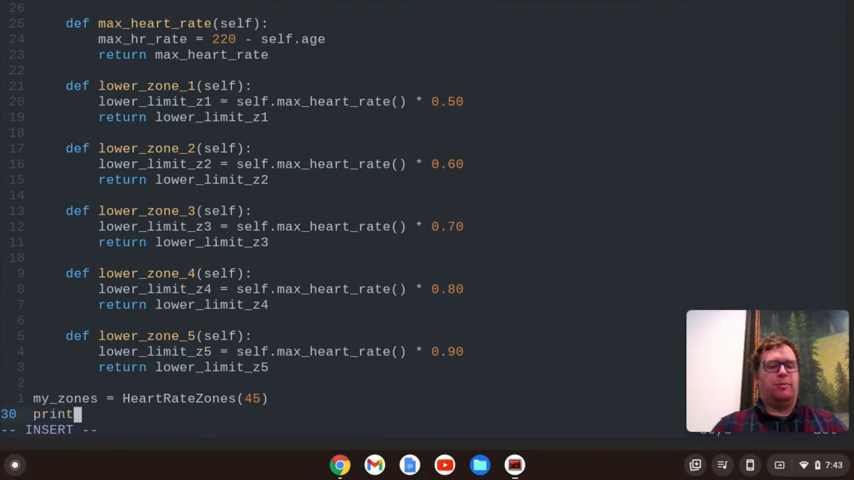
{"action": "type", "text": "(f\""}
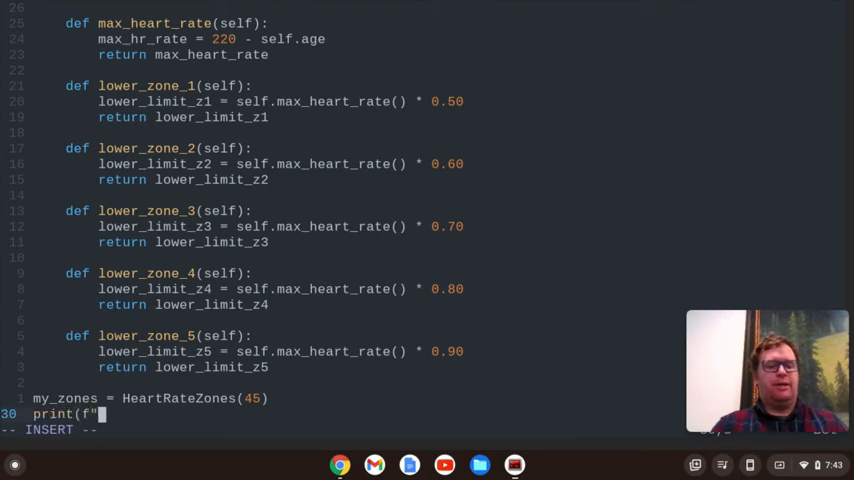
{"action": "type", "text": "My range"}
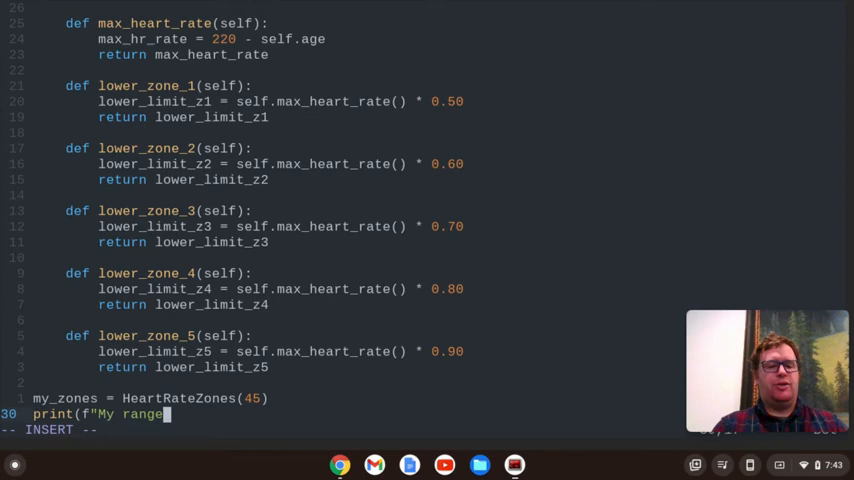
{"action": "type", "text": "for zone i"}
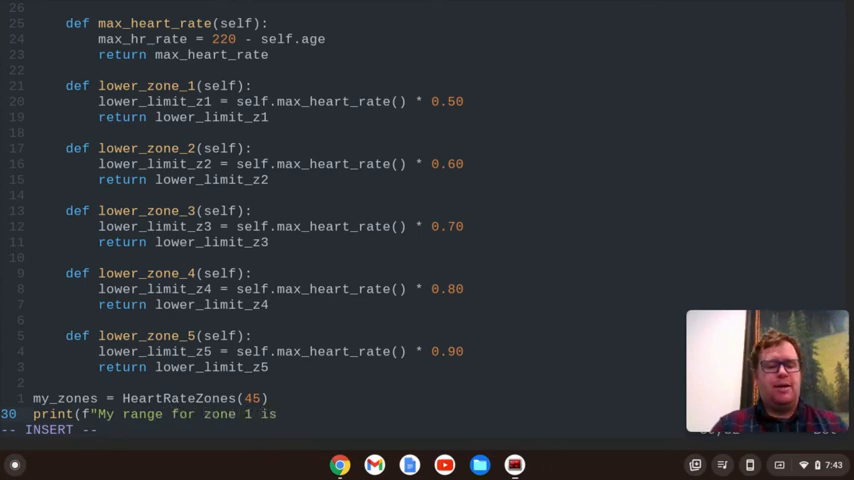
{"action": "type", "text": "{"}
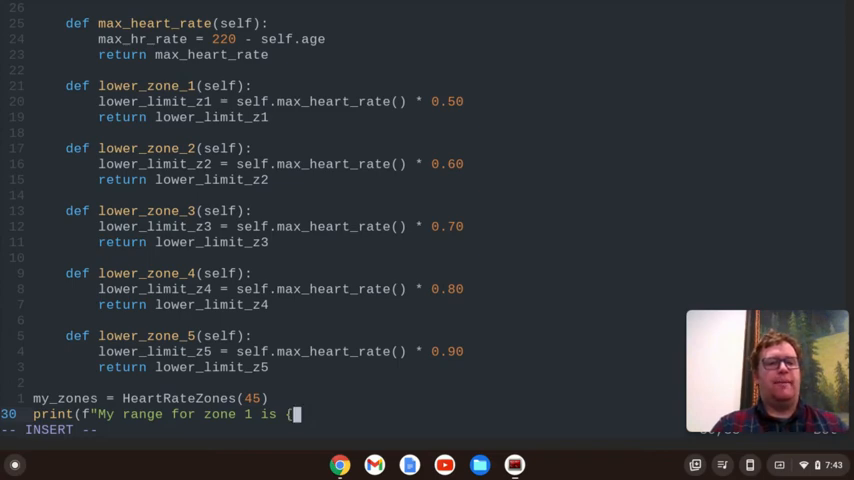
{"action": "type", "text": "lower"}
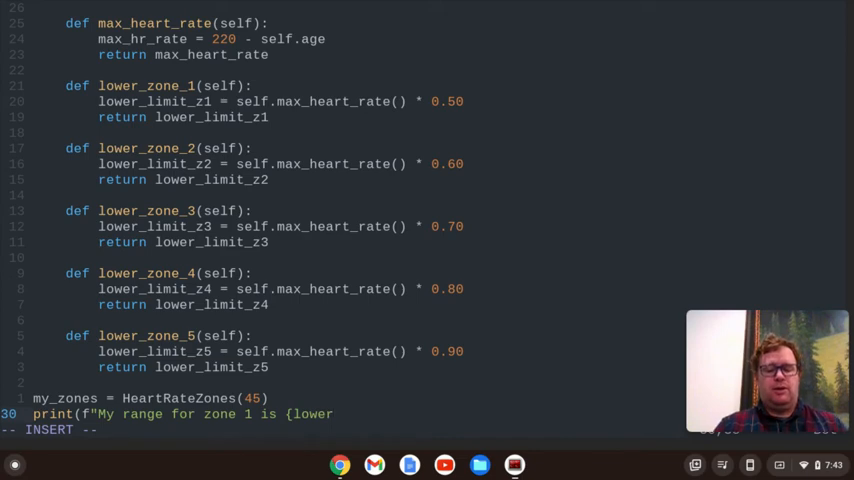
{"action": "type", "text": "lower_zone_1} to {lower_zone_2"}
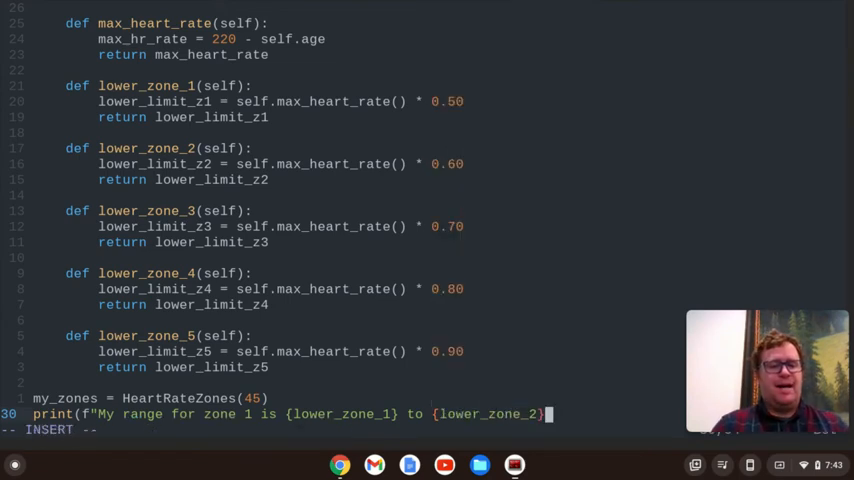
- Finish the line with the second value and "bpm heart rate." closing the string
{"action": "type", "text": "beta"}
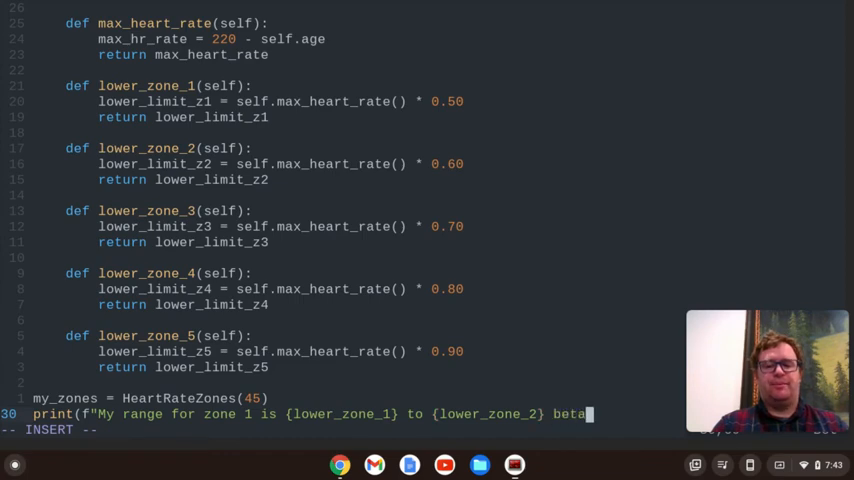
{"action": "type", "text": "bpm"}
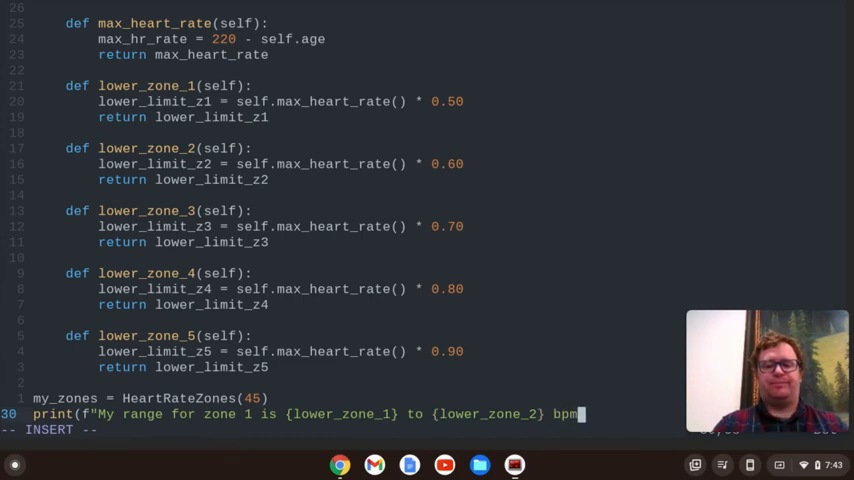
{"action": "type", "text": "heart r"}
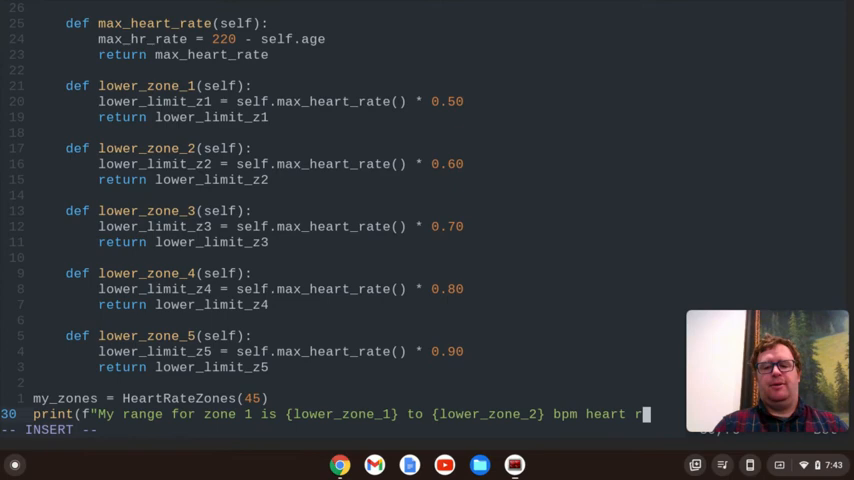
{"action": "type", "text": "ate.\""}
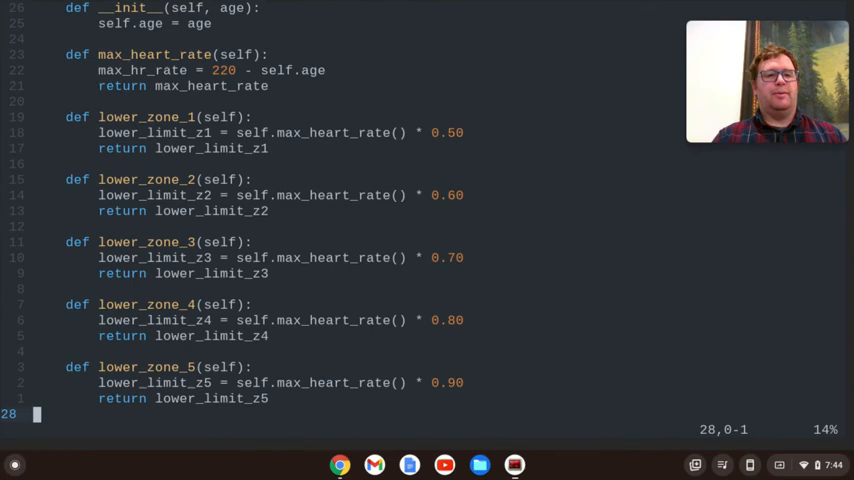
- Fill zone 5's empty upper limit with max_heart_rate
{"action": "scroll", "scroll_direction": "down", "scroll_amount": 3}
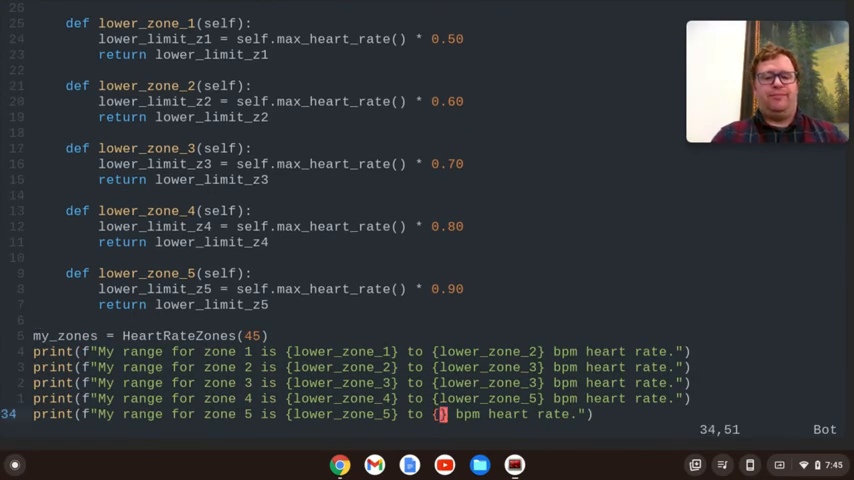
{"action": "key", "text": "i"}
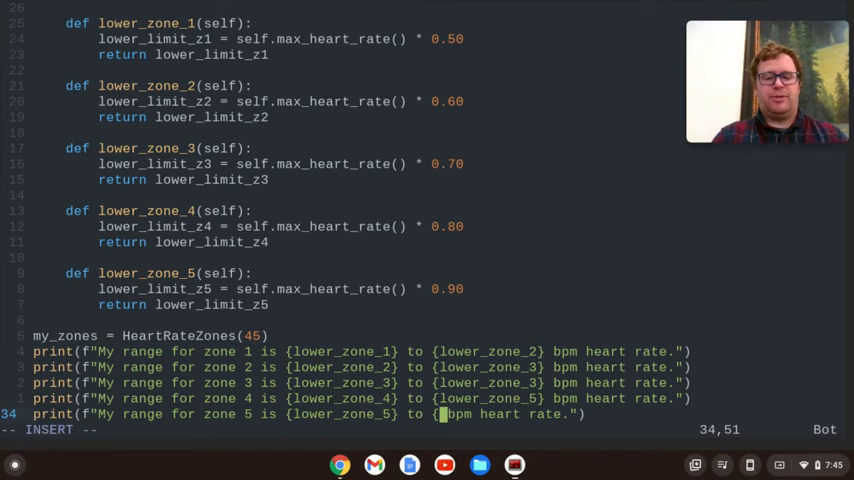
{"action": "type", "text": "max_heart_rate}"}
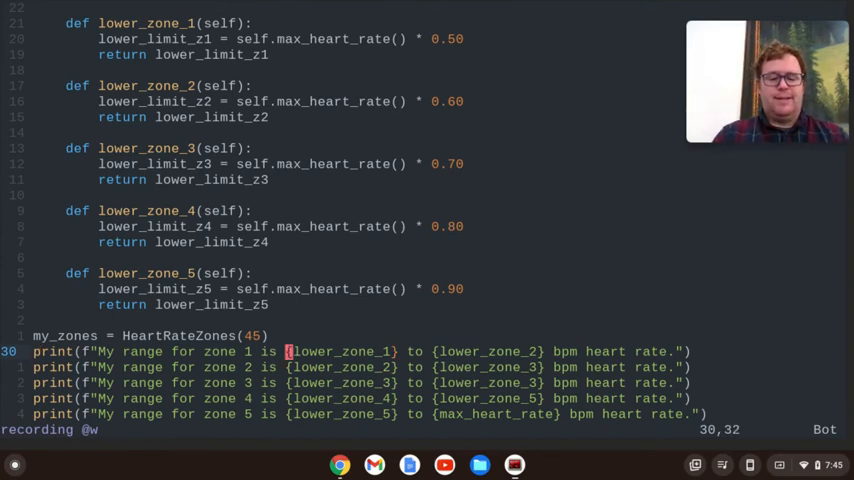
- Change zone 1's reference to my_zones.lower_zone_1() with call parentheses
{"action": "key", "text": "i"}
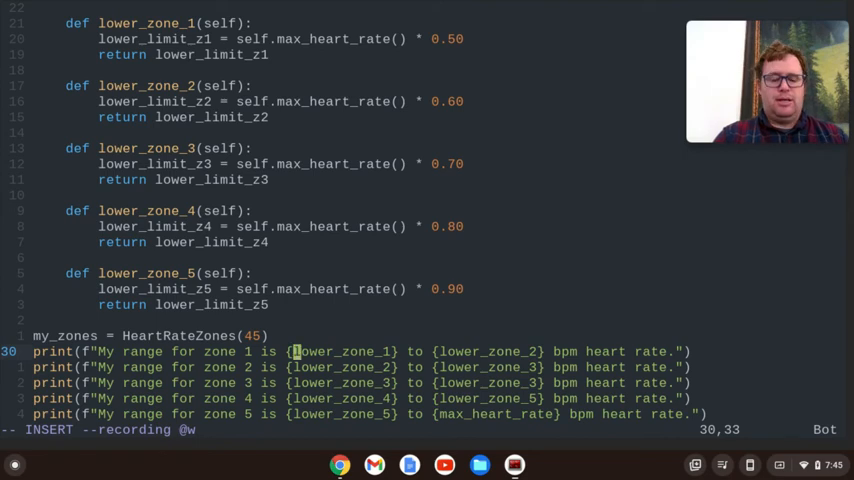
{"action": "type", "text": "my"}
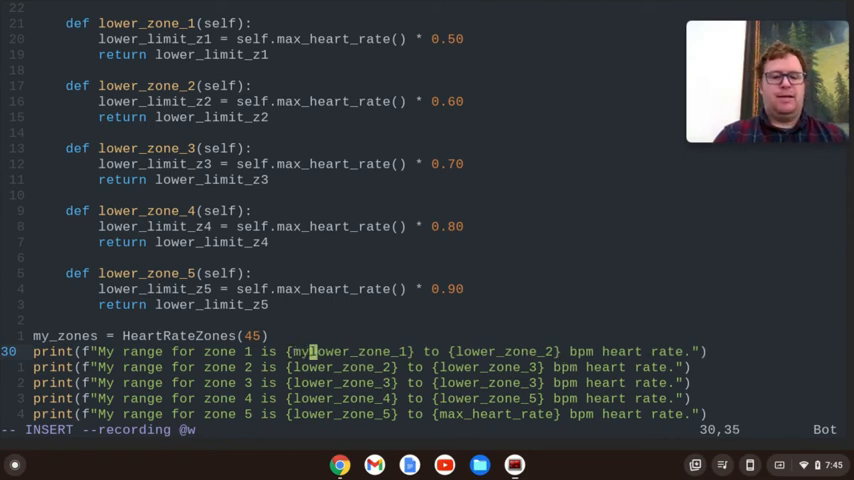
{"action": "type", "text": "_zones."}
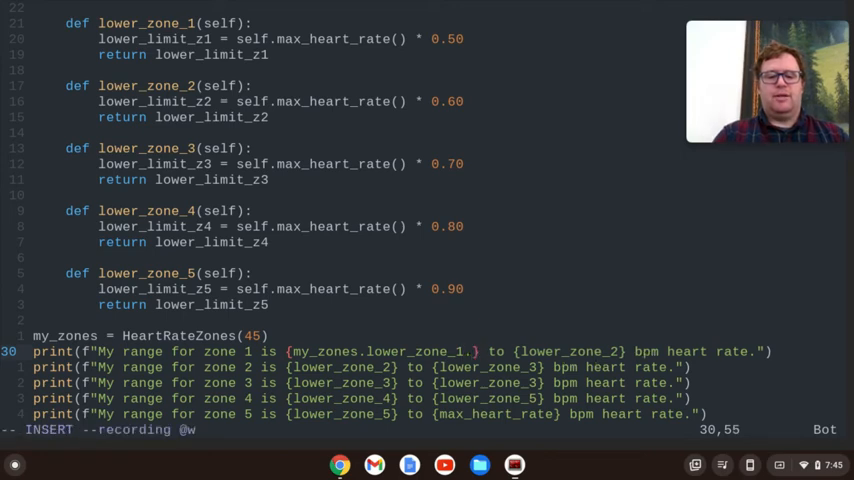
{"action": "type", "text": "()"}
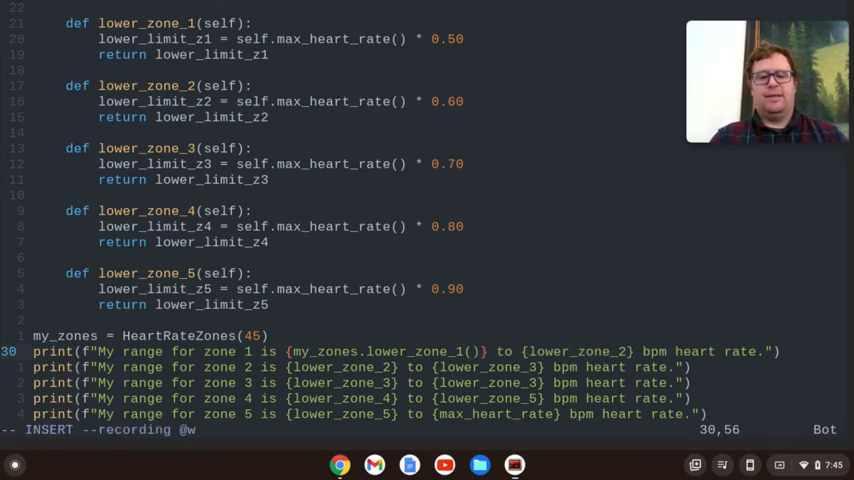
{"action": "key", "text": "Escape"}
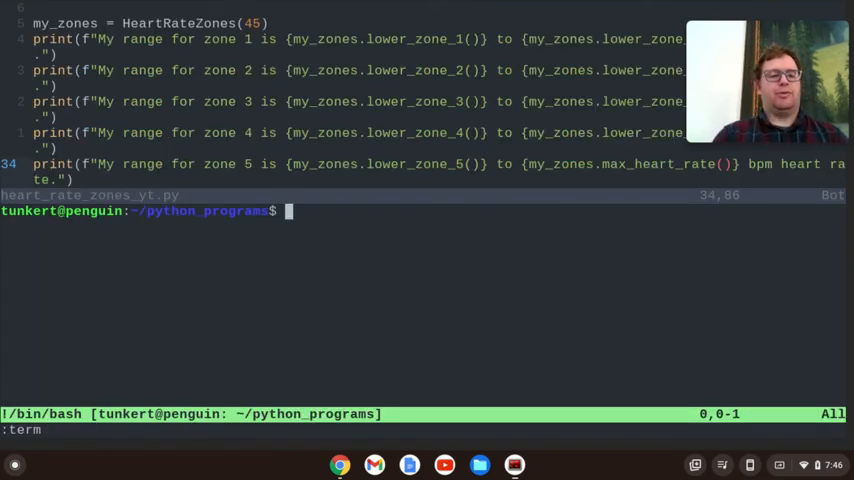
- Enter python3 heart_rate_zones_yt.py in the terminal split without running it
{"action": "type", "text": "python3"}
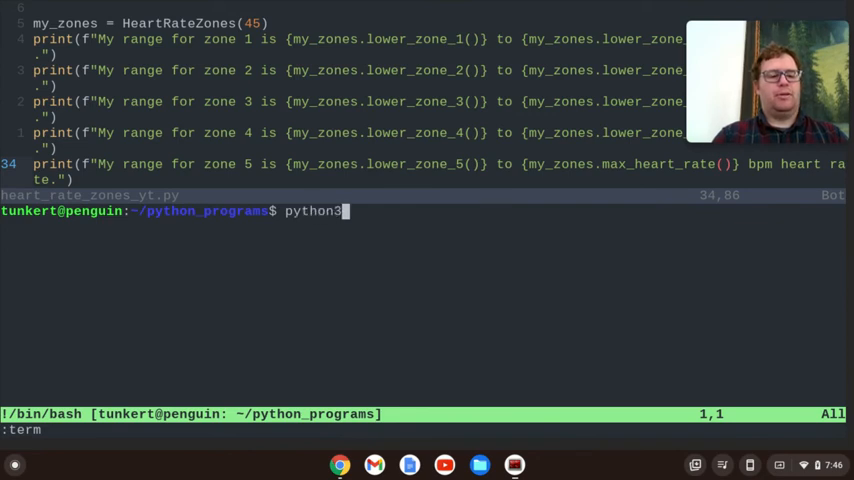
{"action": "type", "text": "hea"}
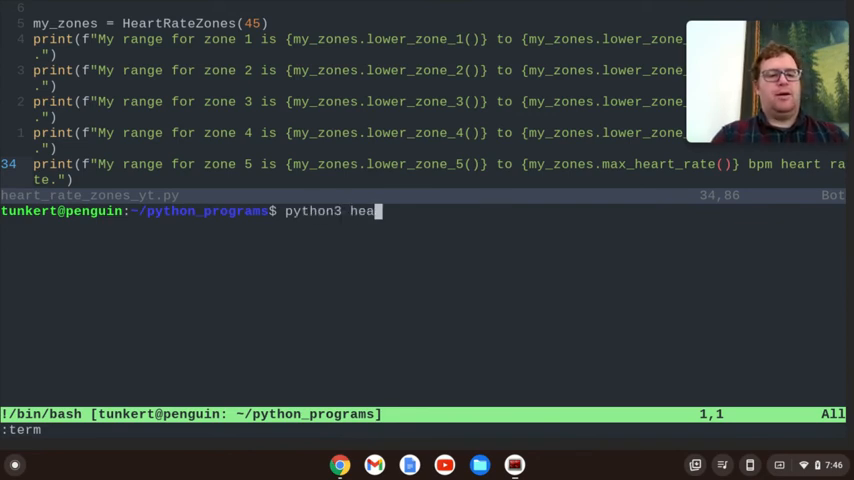
{"action": "type", "text": "rt_rate_"}
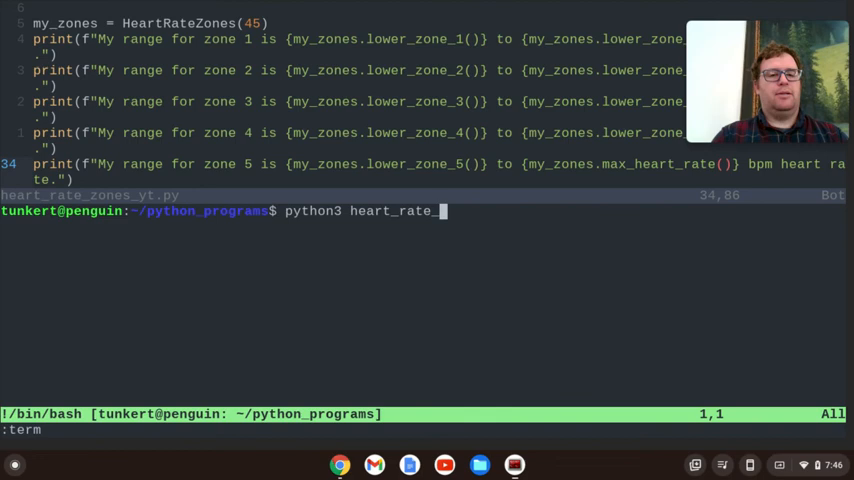
{"action": "type", "text": "zones_yt"}
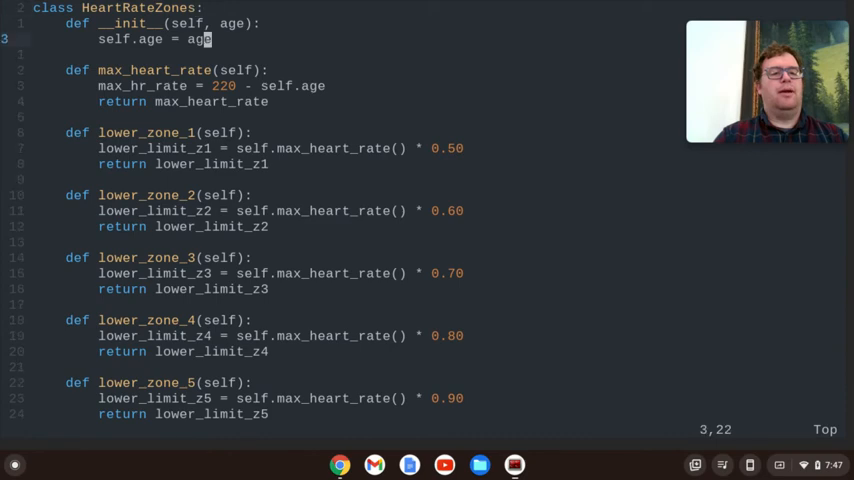
- Run the prepared command, printing five zone ranges starting 87.5 to 105.0 bpm
{"action": "left_click", "coordinate": [212, 100]}
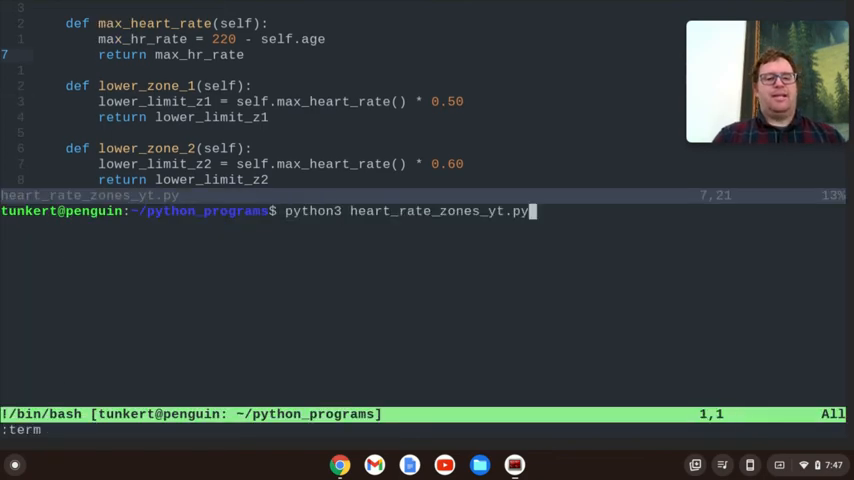
{"action": "key", "text": "Return"}
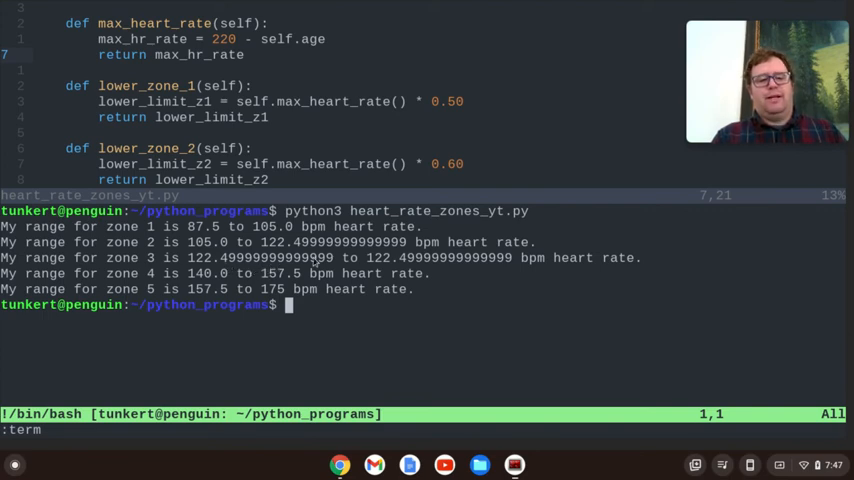
{"action": "mouse_move", "coordinate": [440, 404]}
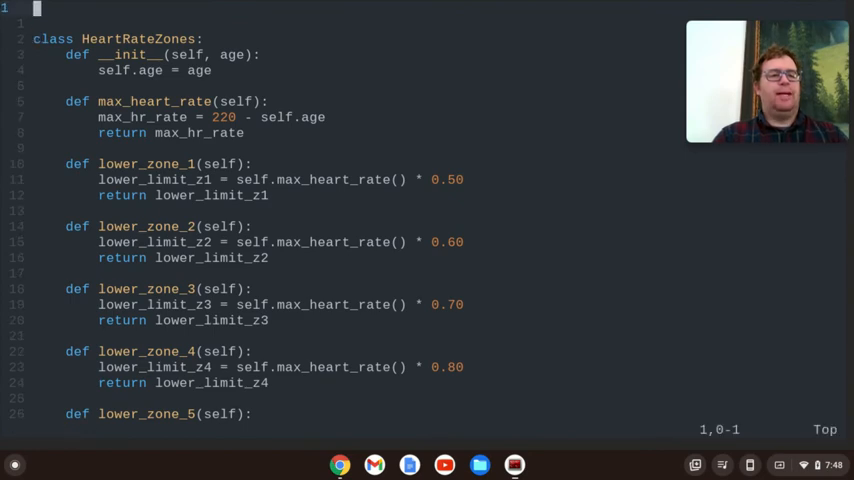
- Insert import math on line 1, then move back down to the zone 1 print line
{"action": "type", "text": "im"}
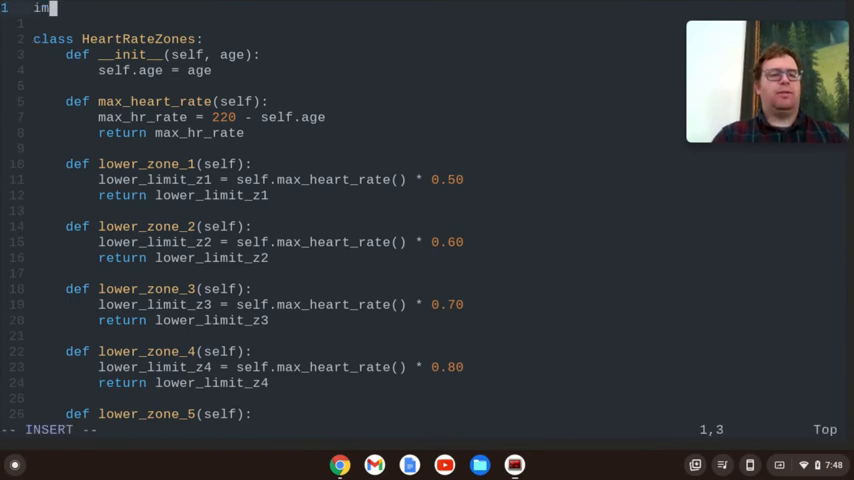
{"action": "type", "text": "port math"}
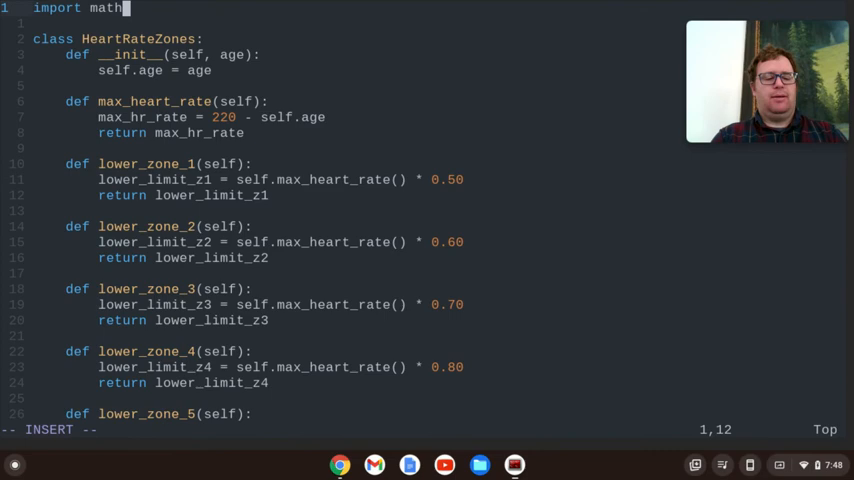
{"action": "scroll", "scroll_direction": "down", "scroll_amount": 3}
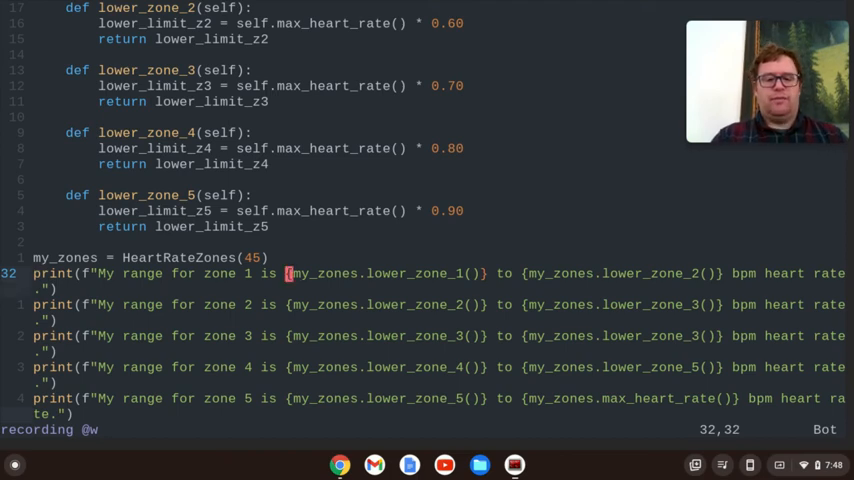
{"action": "key", "text": "i"}
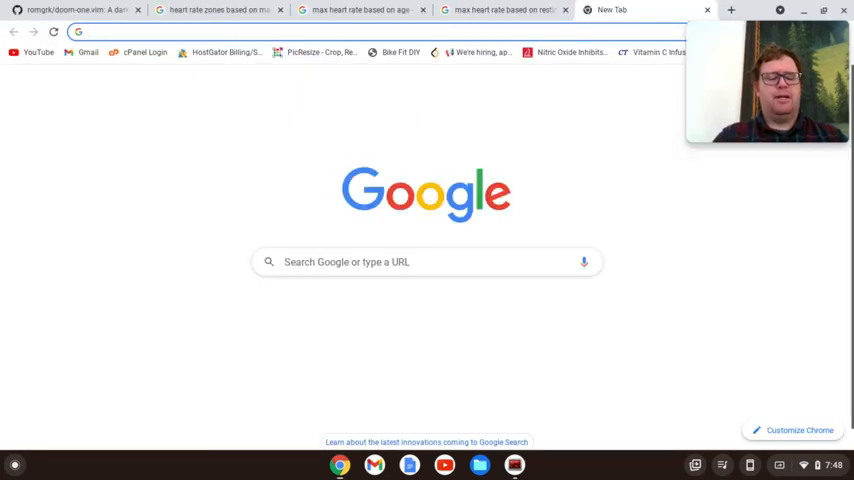
- Search 'math.round python' and read W3Schools' Python round() Function page
{"action": "type", "text": "math.round python"}
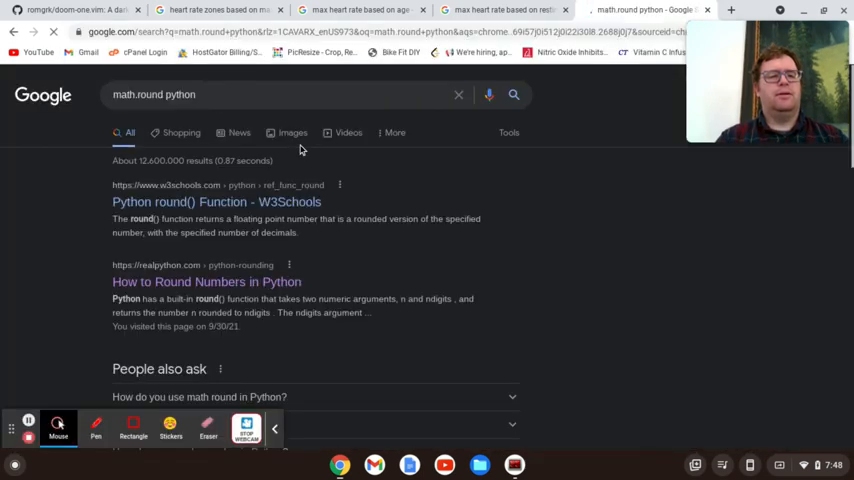
{"action": "left_click", "coordinate": [216, 200]}
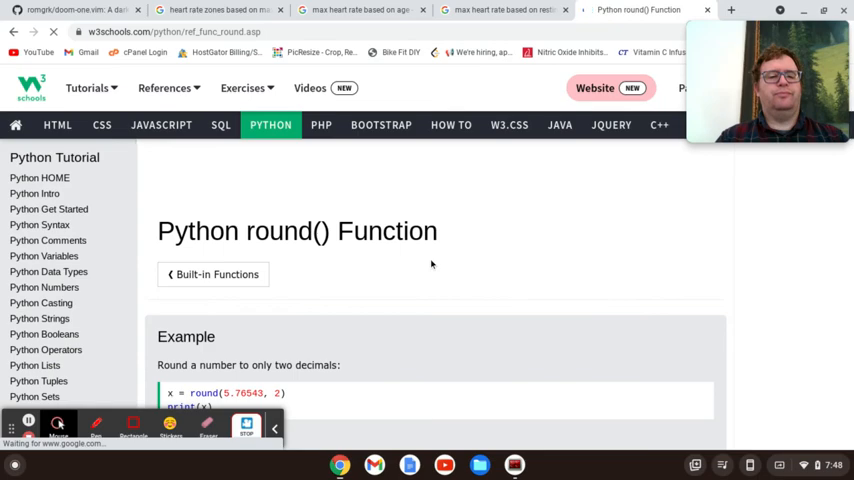
{"action": "scroll", "scroll_direction": "down", "scroll_amount": 3}
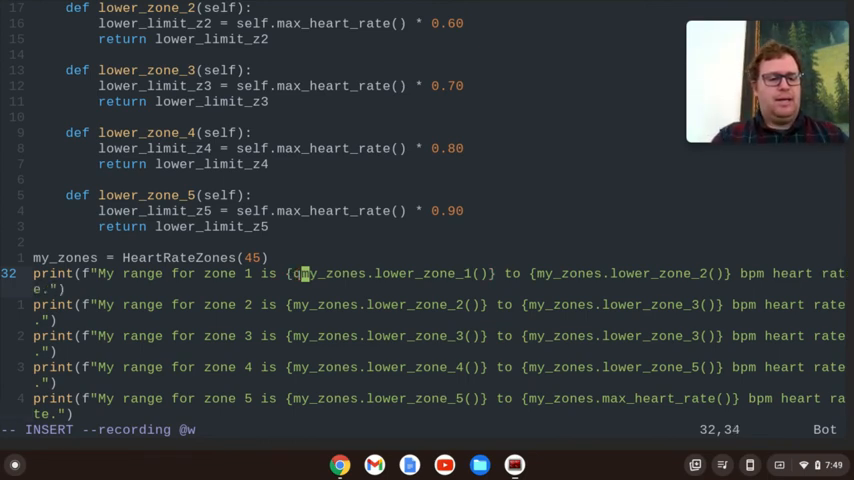
- Wrap zone 1's first value in round(..., 1) after stopping the macro
{"action": "type", "text": "q"}
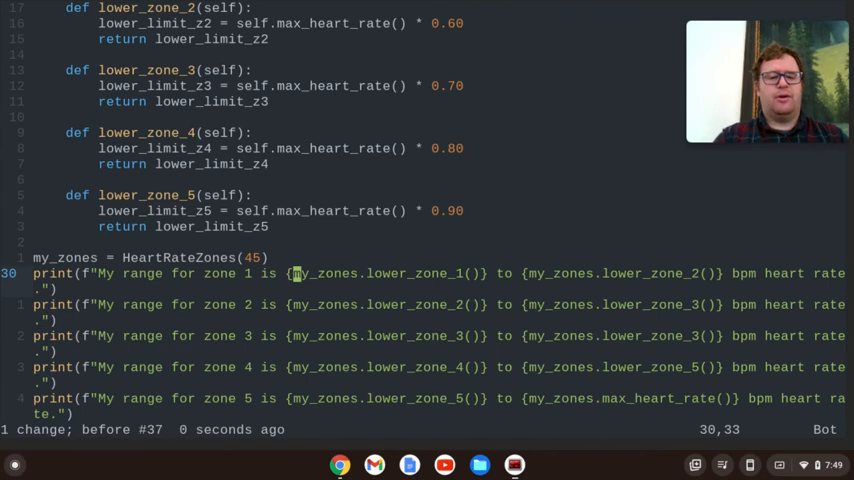
{"action": "type", "text": "round("}
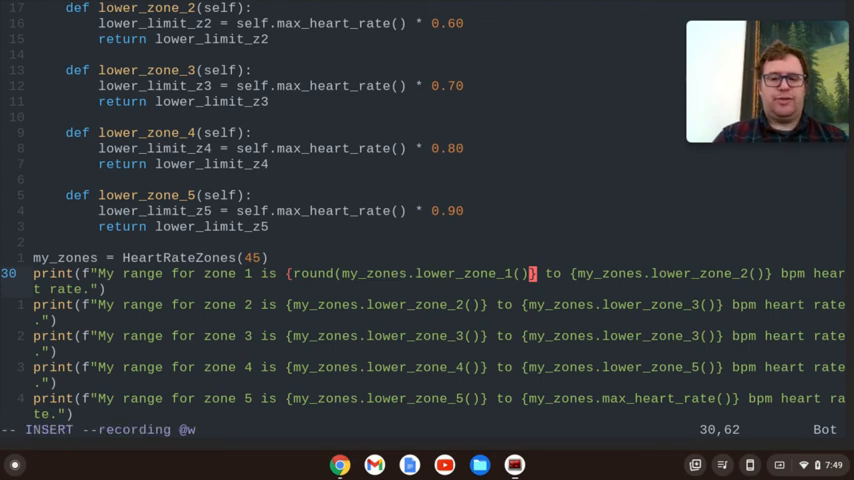
{"action": "type", "text": ", 1"}
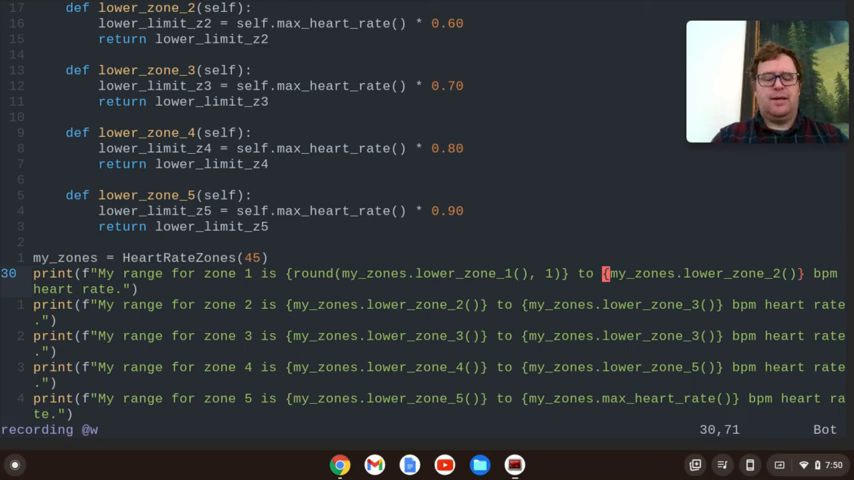
- Wrap zone 1's second value in round( as well
{"action": "key", "text": "i"}
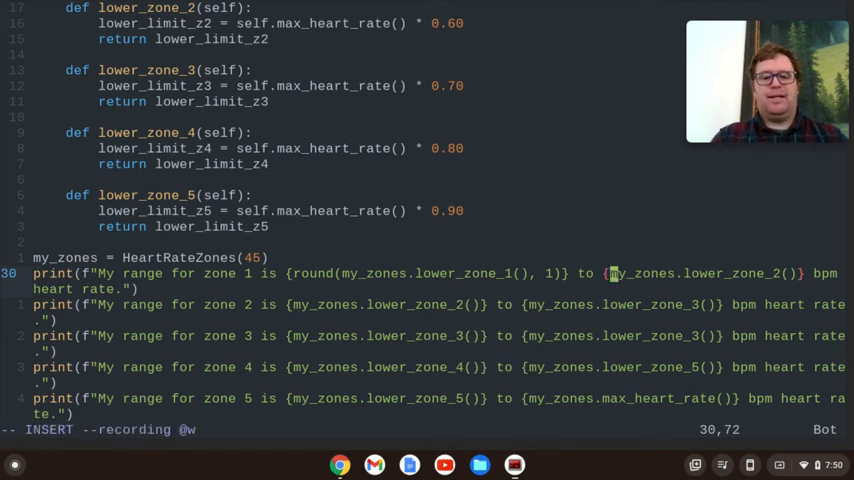
{"action": "type", "text": "round("}
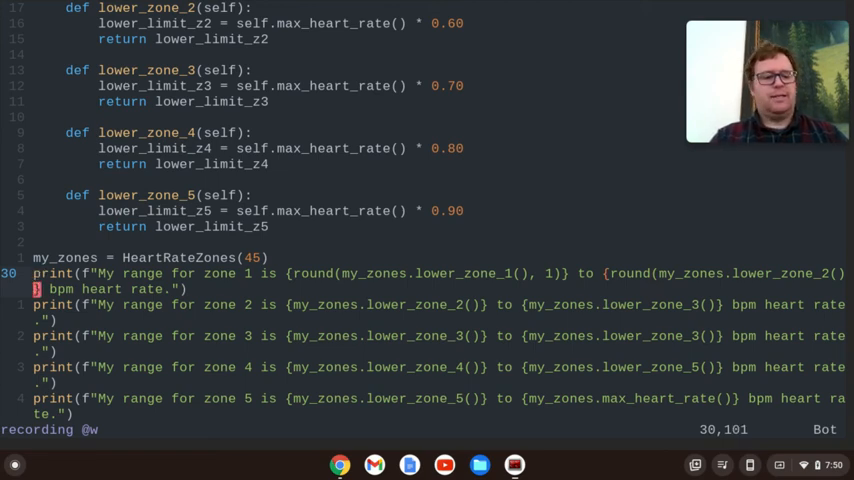
{"action": "key", "text": "i"}
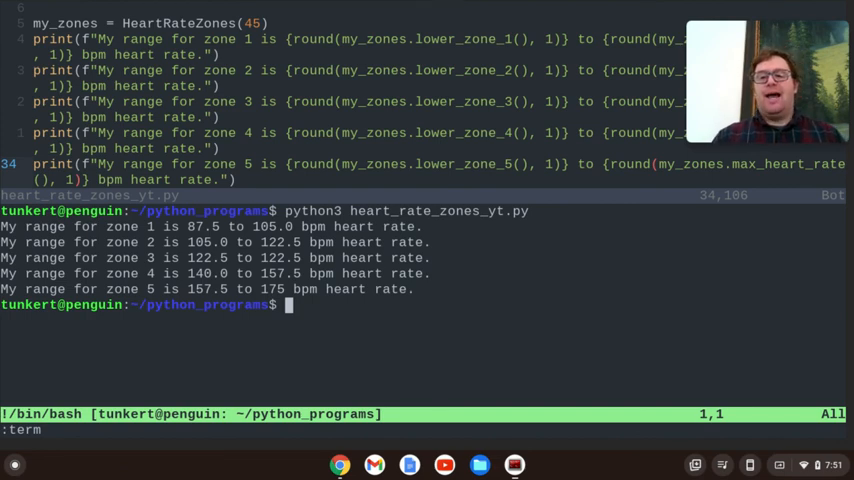
- Rerun heart_rate_zones_yt.py, now printing five one-decimal zone ranges
{"action": "type", "text": "e"}
{"action": "left_click", "coordinate": [164, 24]}
{"action": "type", "text": "2"}
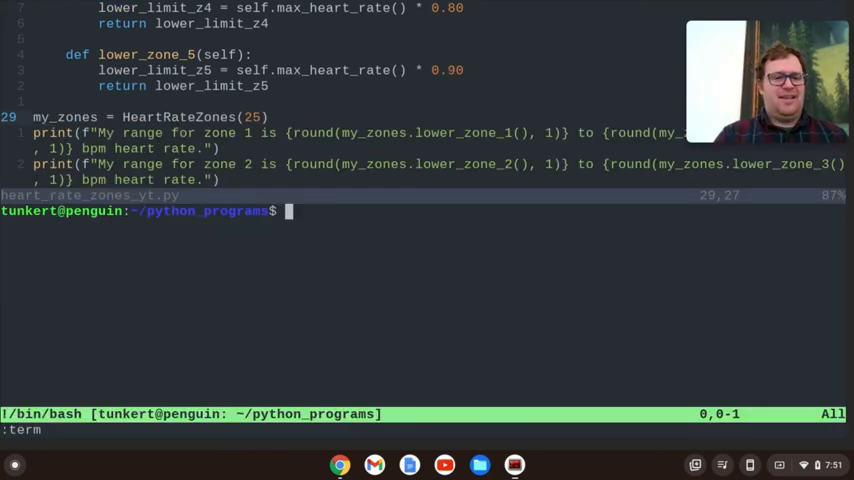
- Enter python3 heart_rate_zones_yt.py in the terminal split to rerun the script
{"action": "type", "text": "python3 heart_rate_zones_yt.py"}
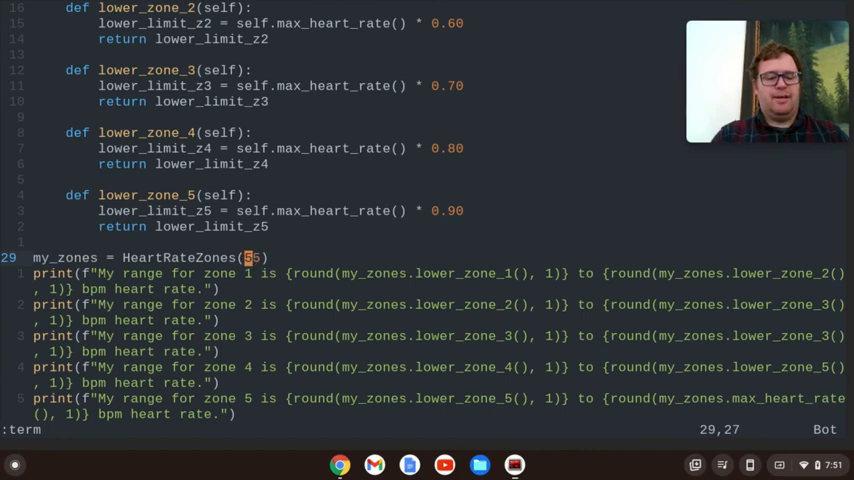
- Retype the HeartRateZones age argument on the my_zones line starting with 7
{"action": "type", "text": "77"}
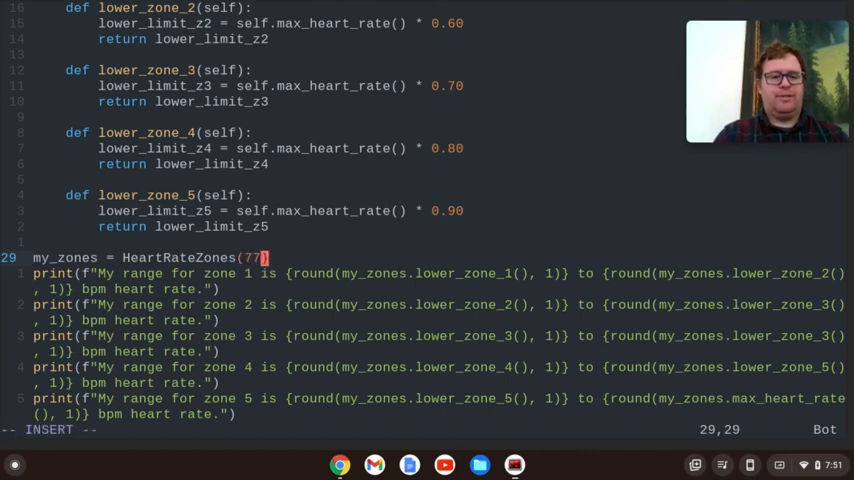